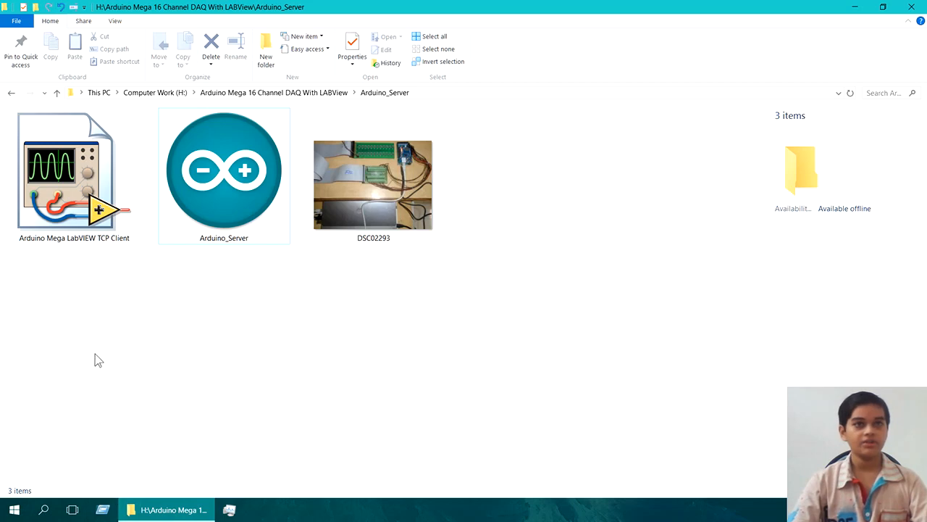
Step: Open the Arduino Mega LabVIEW TCP Client VI from the Arduino_Server folder
click(73, 174)
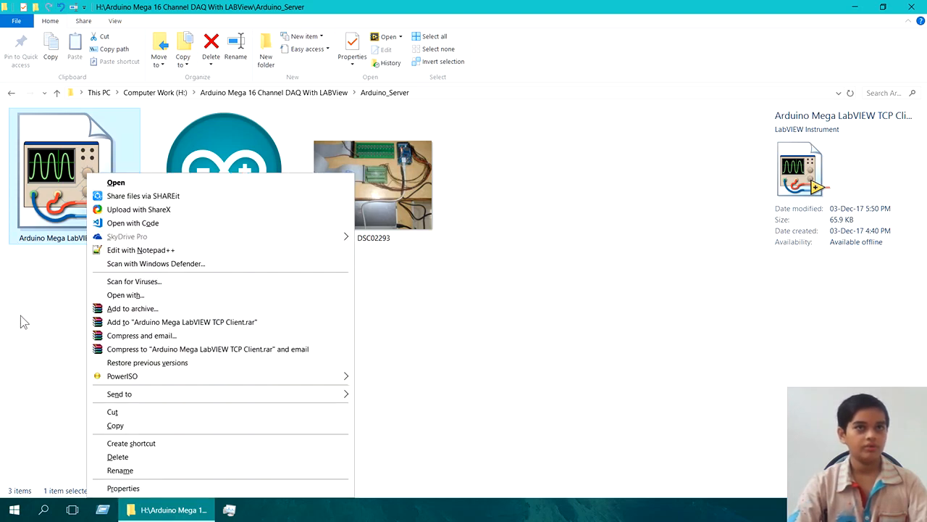
click(26, 322)
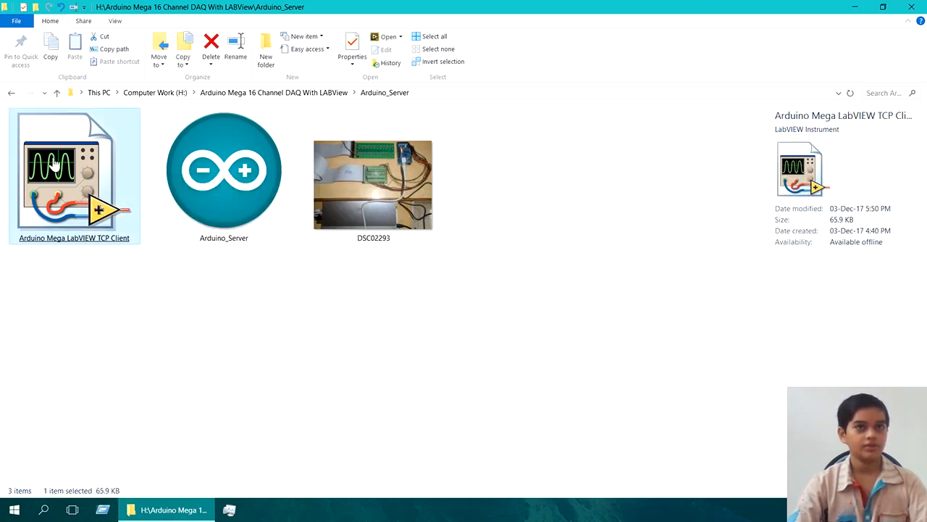
double_click(74, 174)
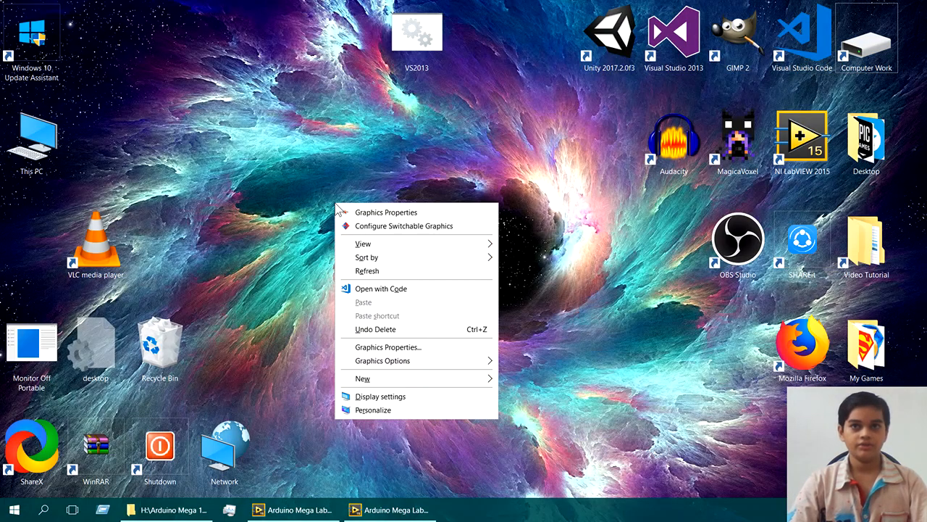
mouse_move(379, 397)
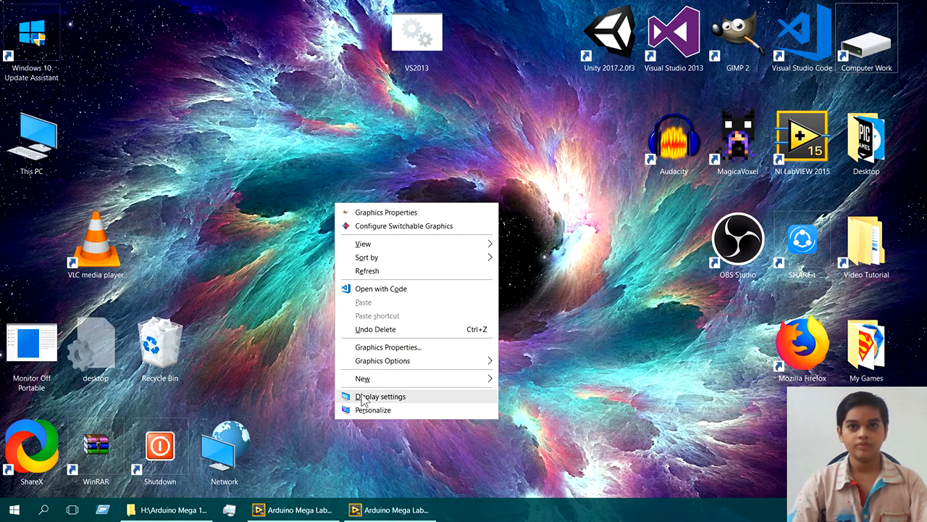
Step: In Display settings keep output on display 2 only and adjust the scaling slider
click(380, 395)
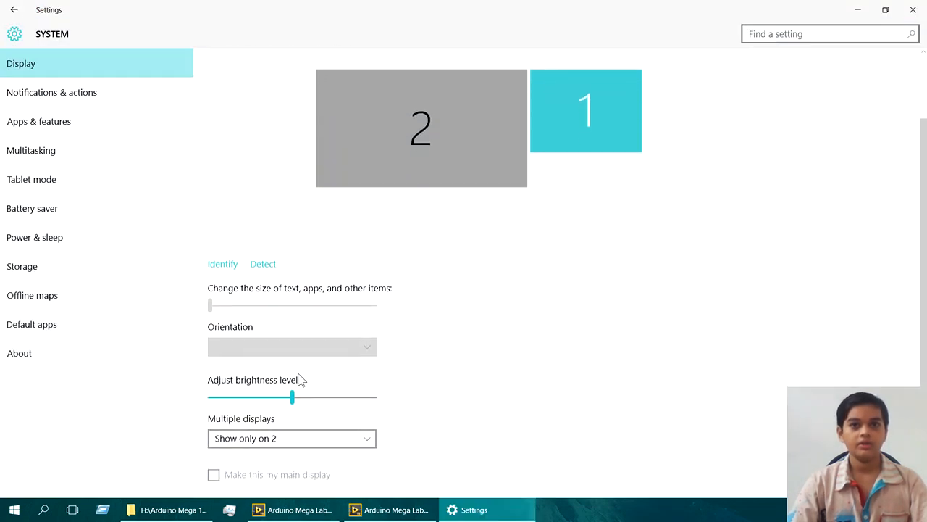
click(291, 437)
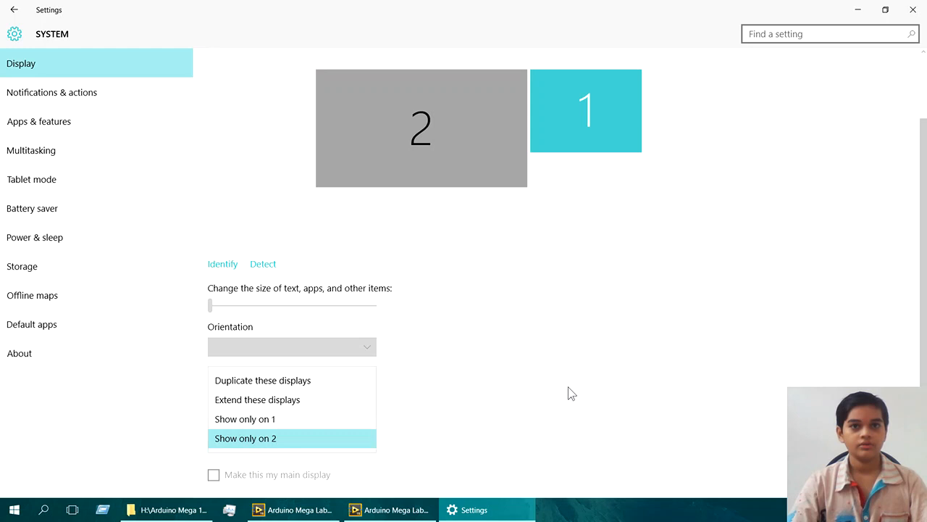
click(245, 438)
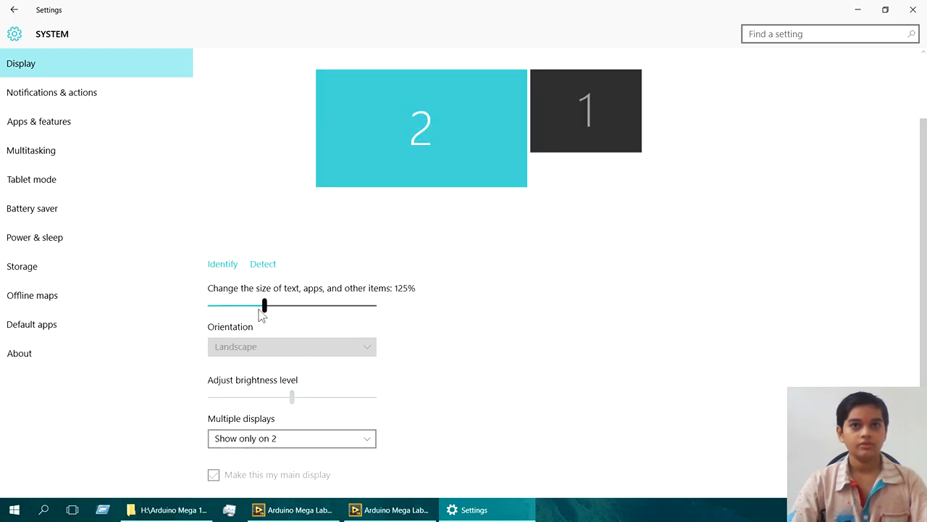
drag(264, 304, 319, 304)
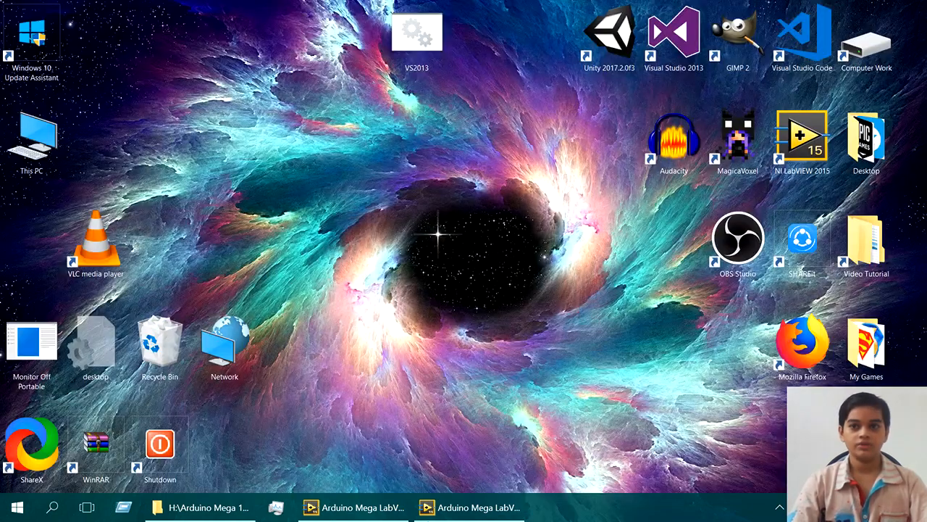
click(469, 507)
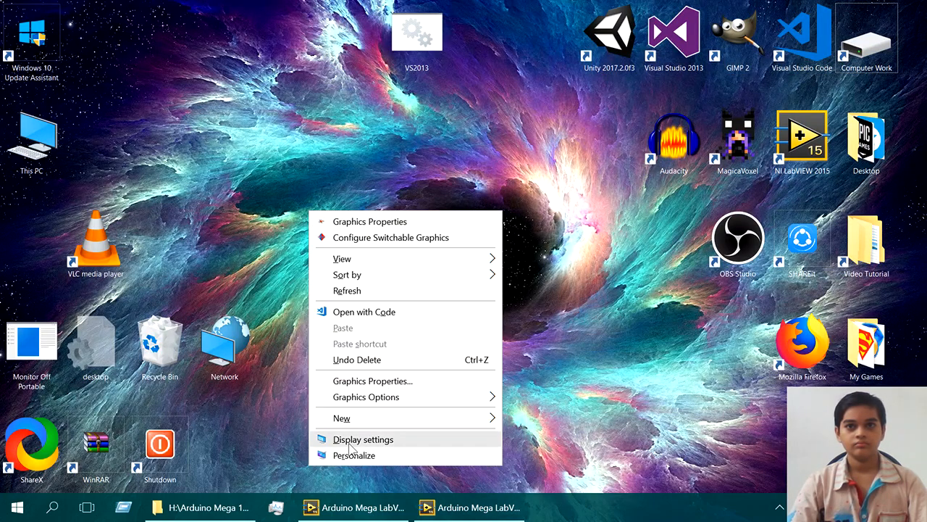
Step: Reopen Display settings and raise text and app scaling to 175%
click(362, 439)
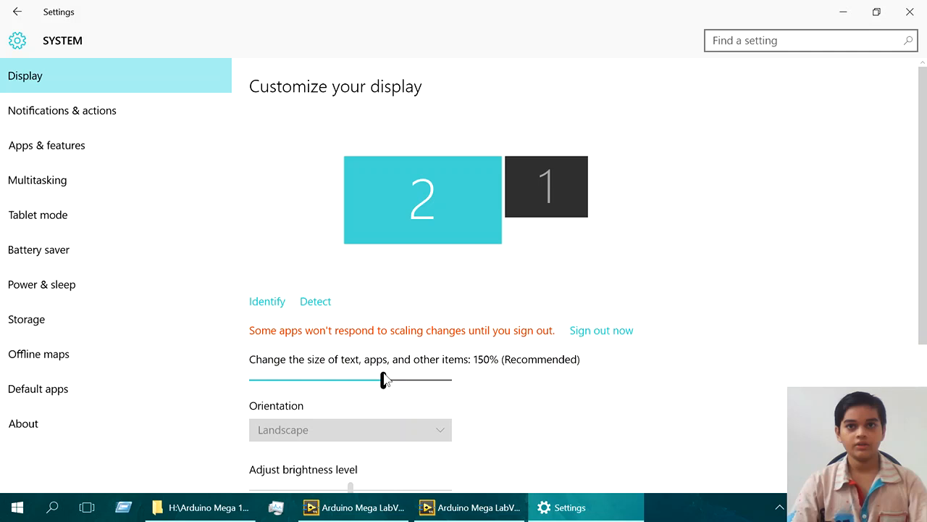
drag(384, 380, 525, 438)
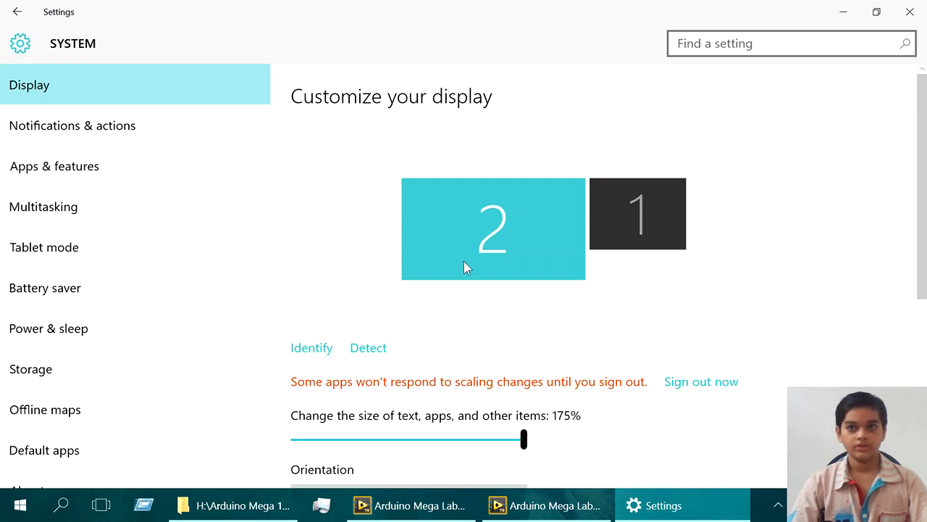
click(471, 504)
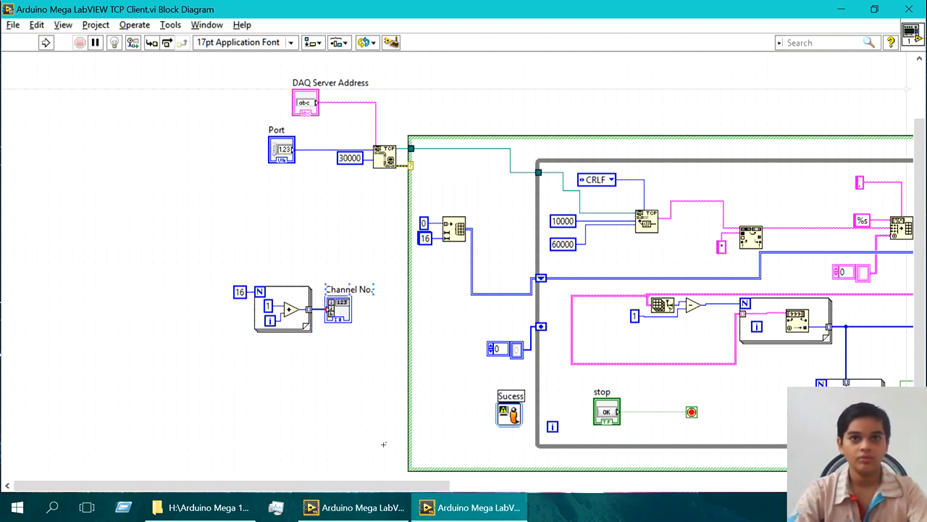
Step: View the TCP Client front panel, then return to the block diagram at TCP Open Connection
click(282, 321)
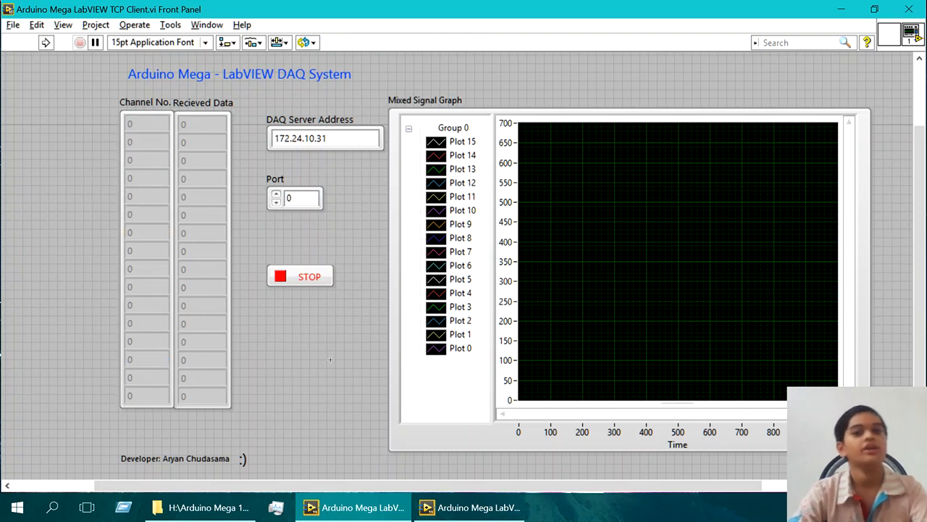
key(ctrl+e)
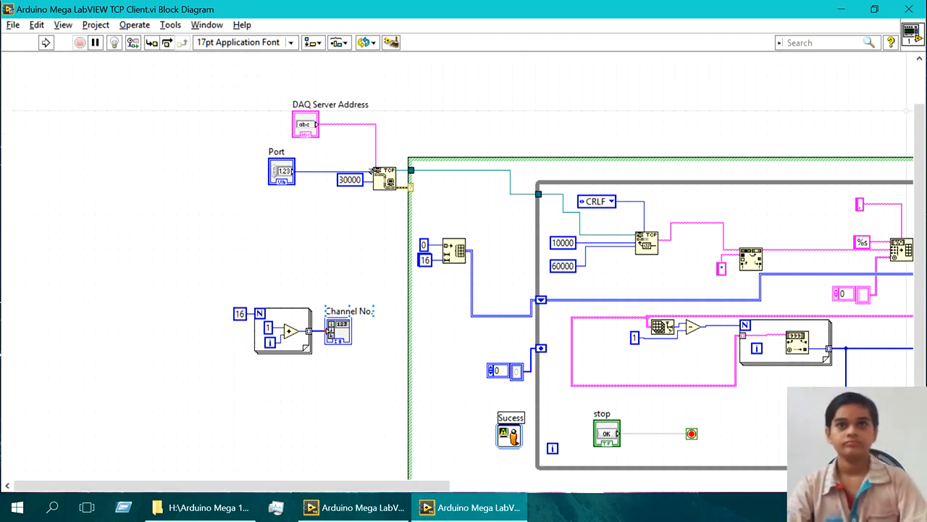
drag(350, 180, 340, 195)
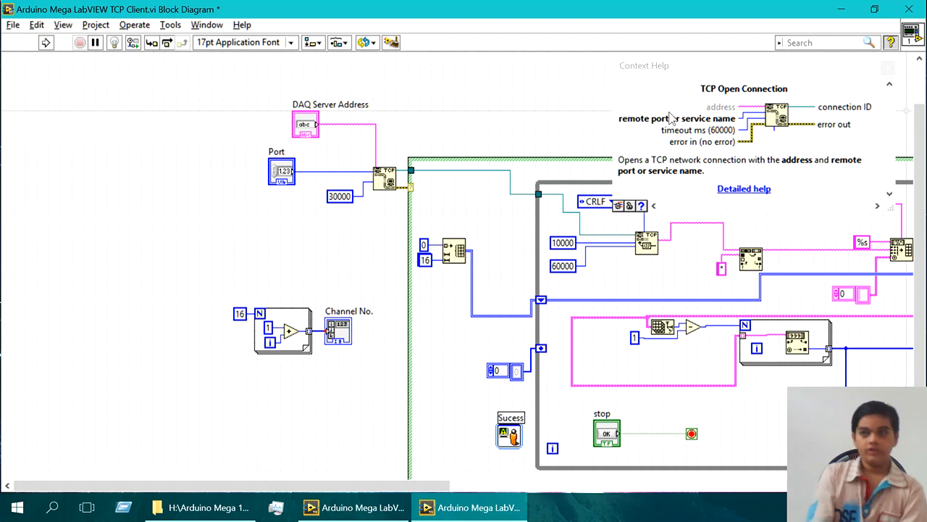
mouse_move(722, 175)
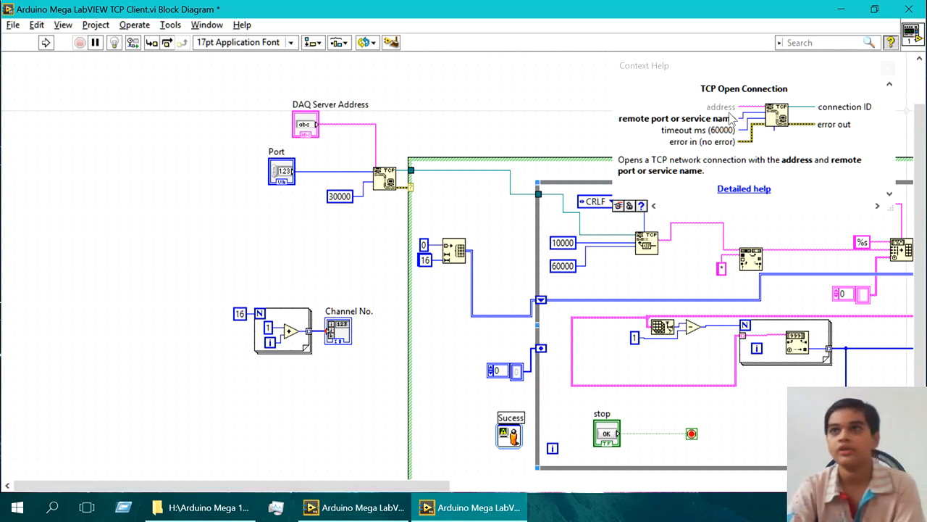
mouse_move(722, 116)
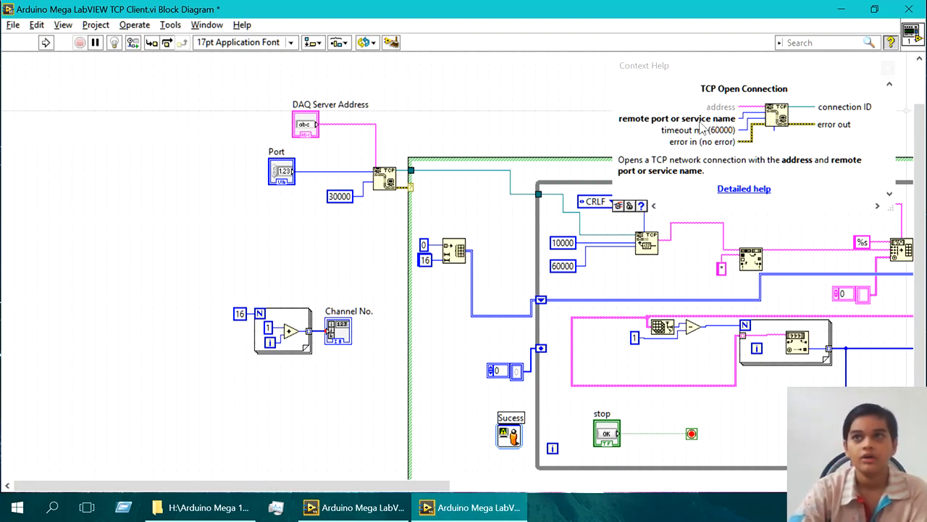
mouse_move(760, 123)
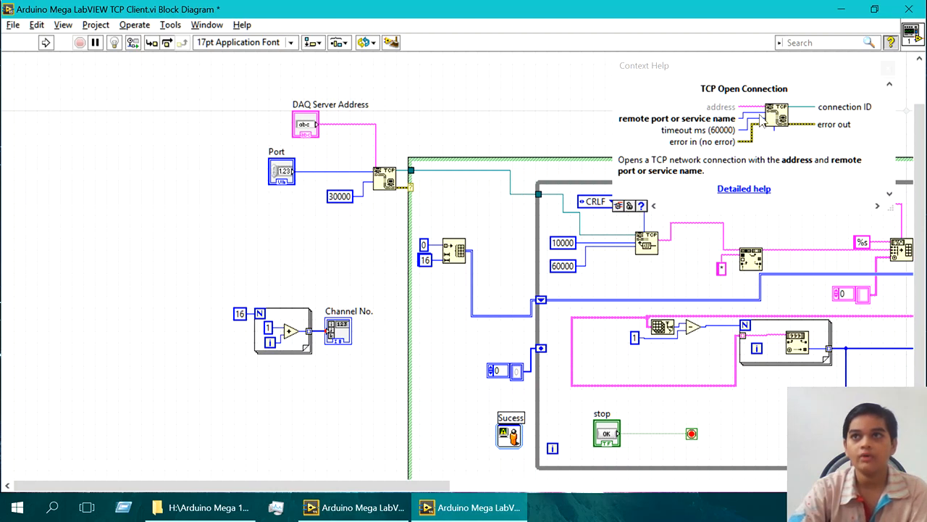
mouse_move(688, 127)
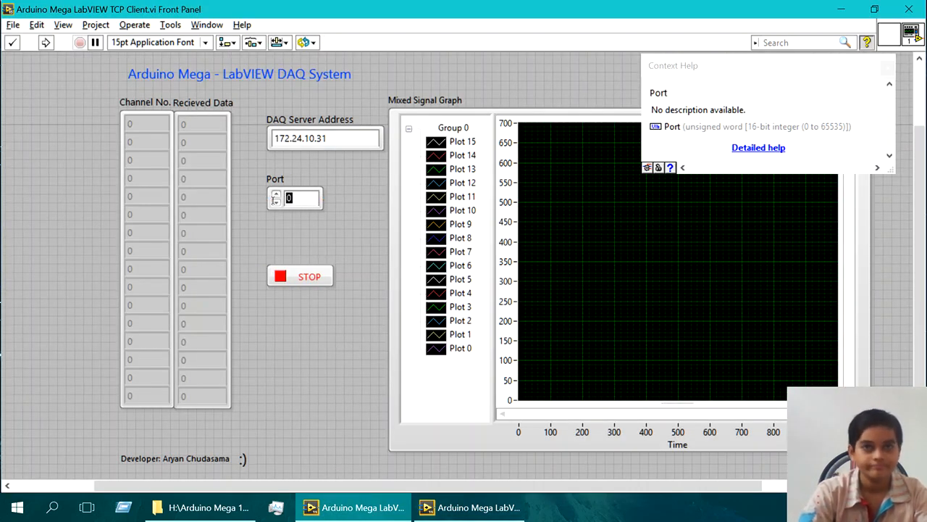
Step: Set the front panel Port control to 3348 and return to the block diagram
text(3348)
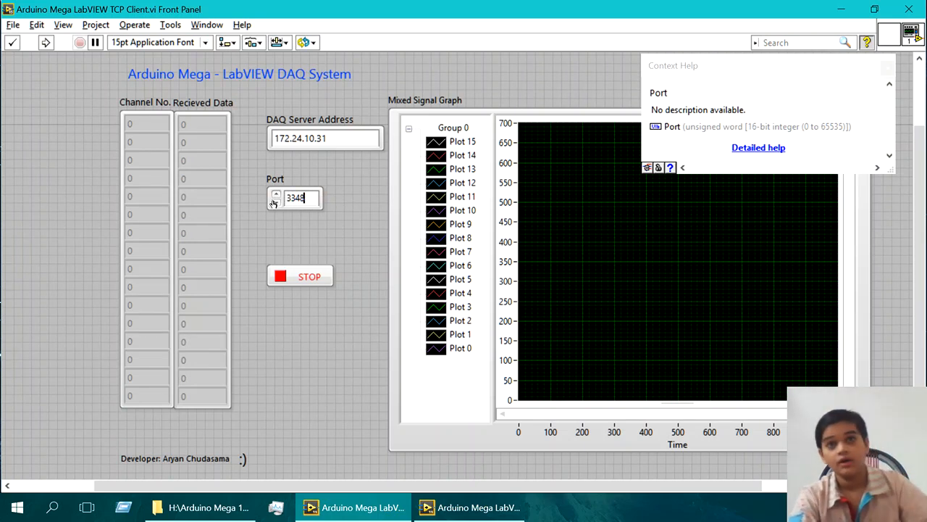
click(300, 277)
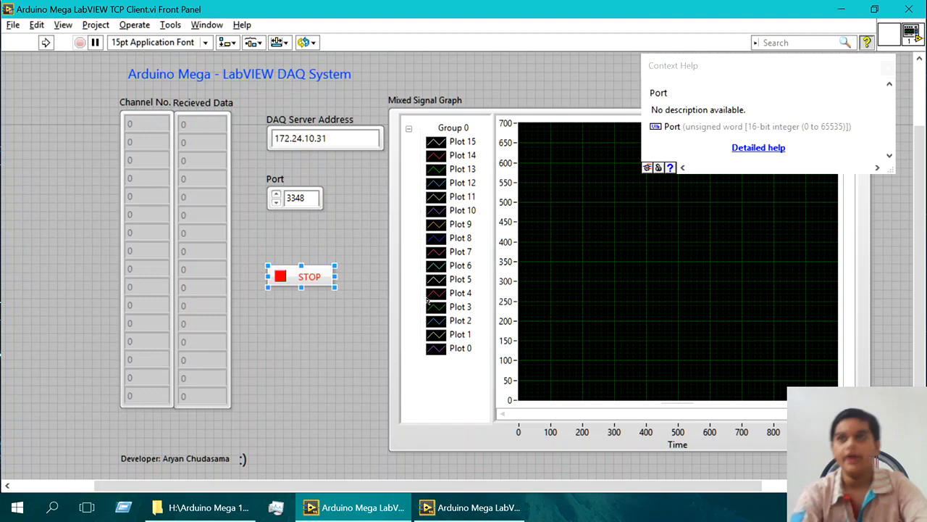
key(ctrl+e)
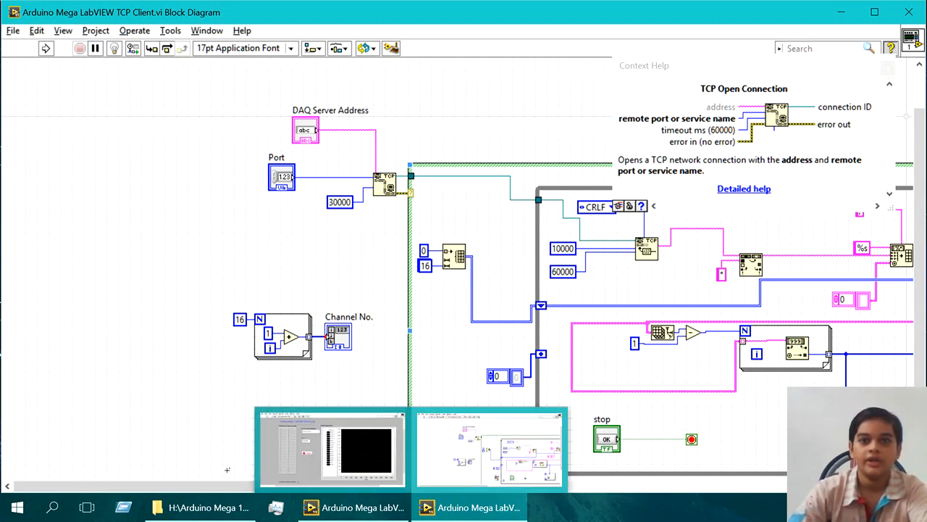
Step: Scroll the block diagram right to the Display Message to User express VI
scroll(right, 3)
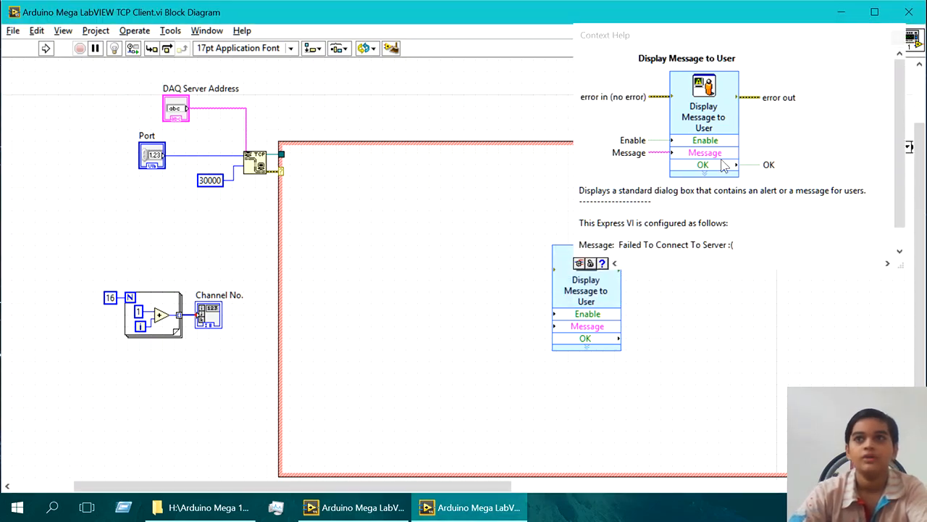
Step: Configure the Display Message to User VI with 'Failed To Connect To Server :(' and confirm it
double_click(585, 290)
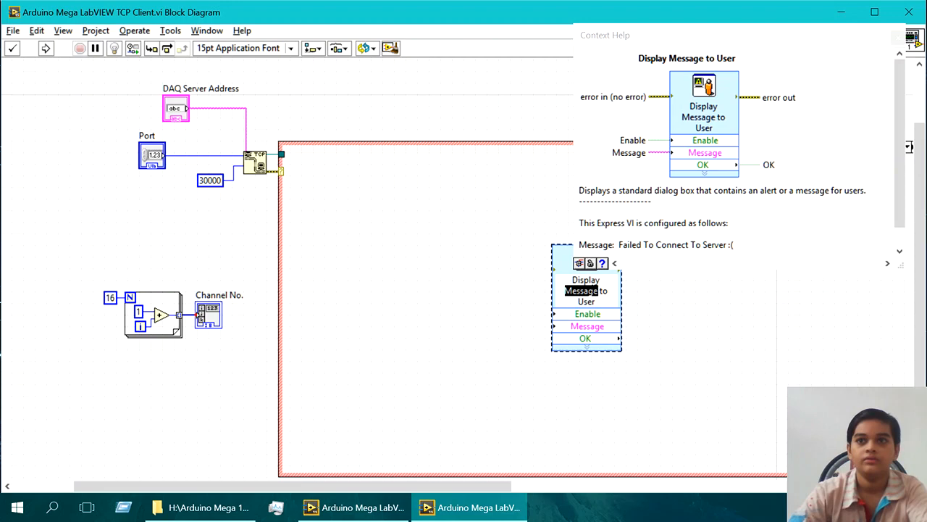
right_click(586, 304)
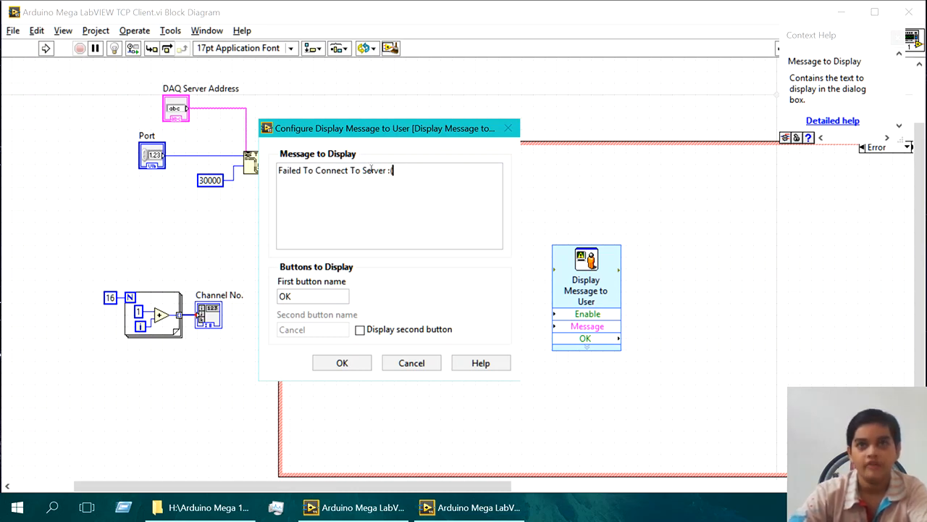
mouse_move(463, 420)
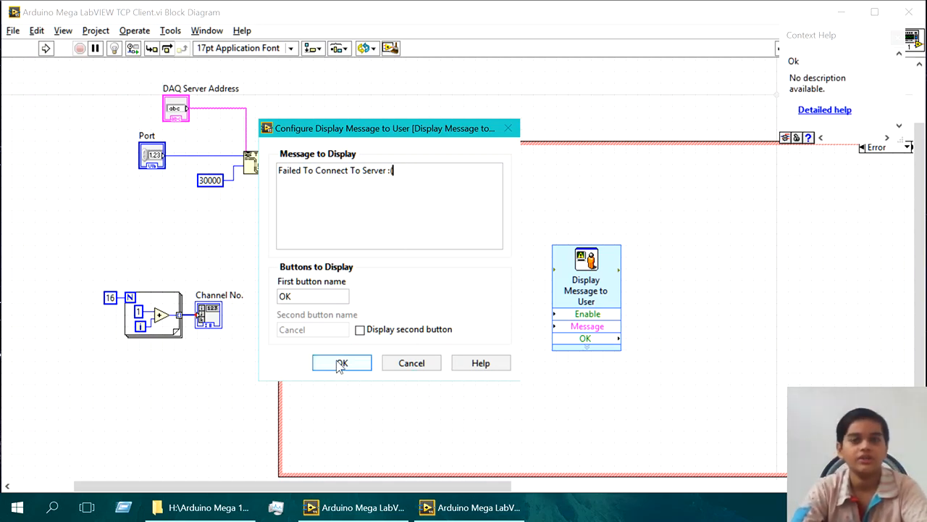
click(342, 362)
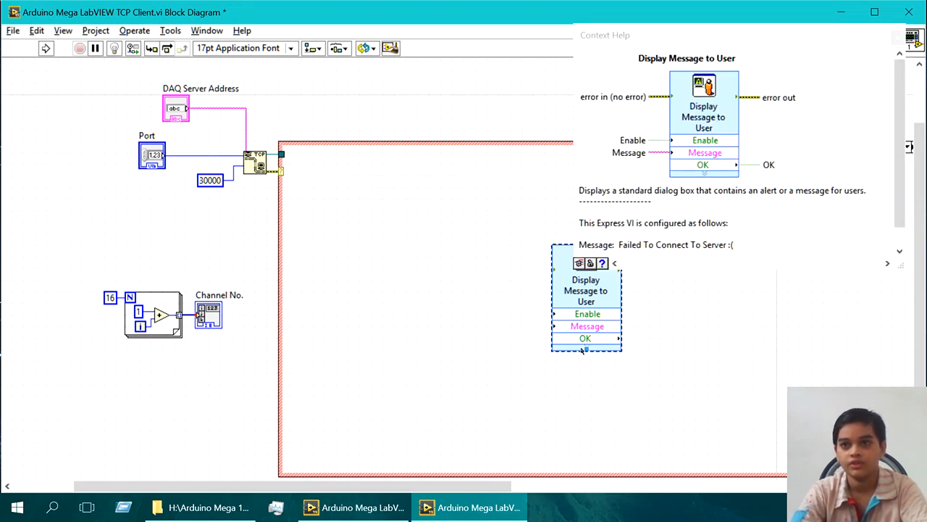
click(586, 339)
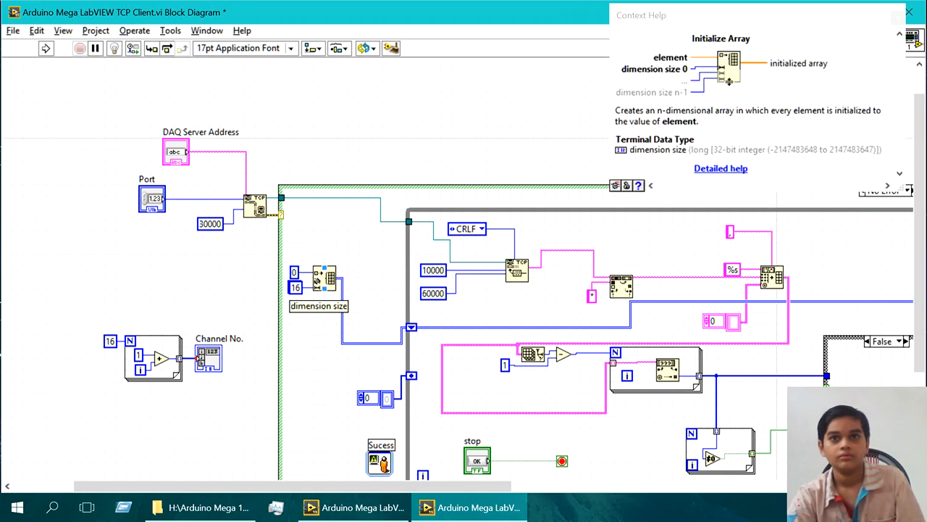
mouse_move(304, 287)
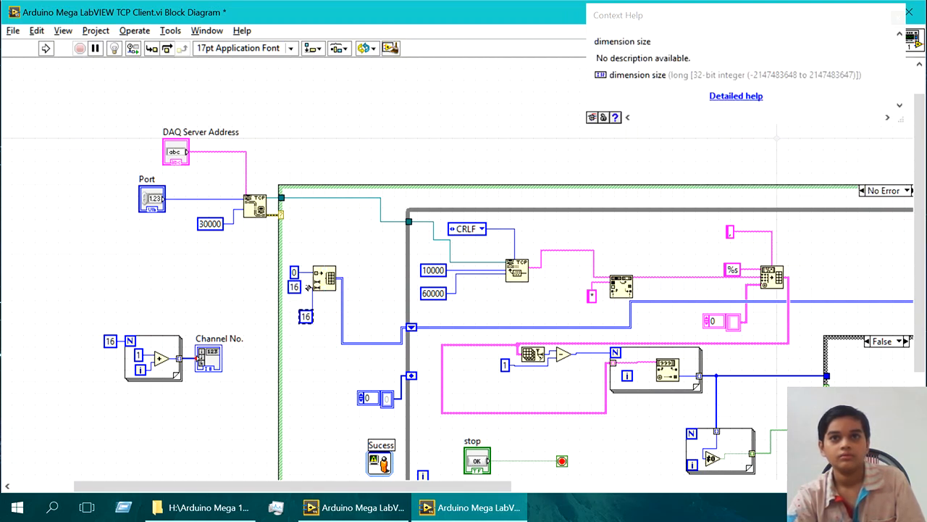
Step: Inspect the No Error case's 2D array wire options without changing them
right_click(321, 290)
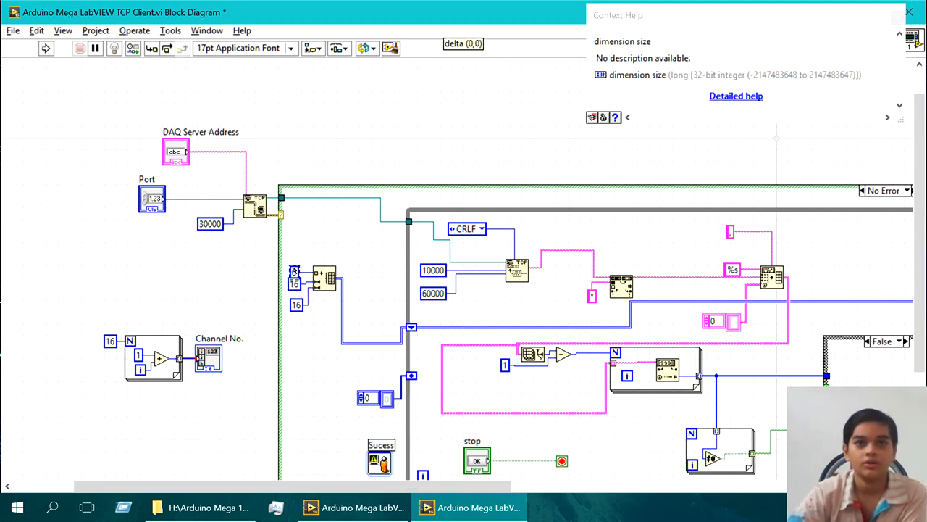
right_click(305, 273)
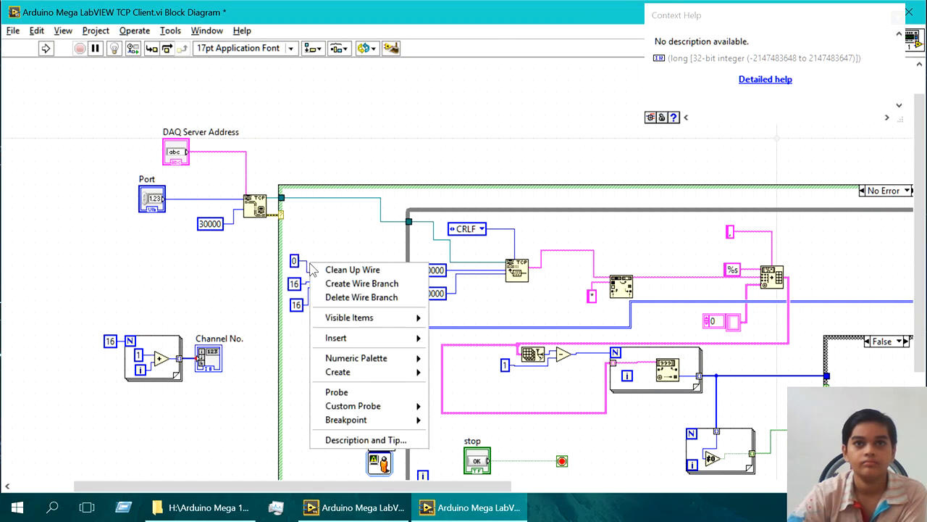
click(354, 268)
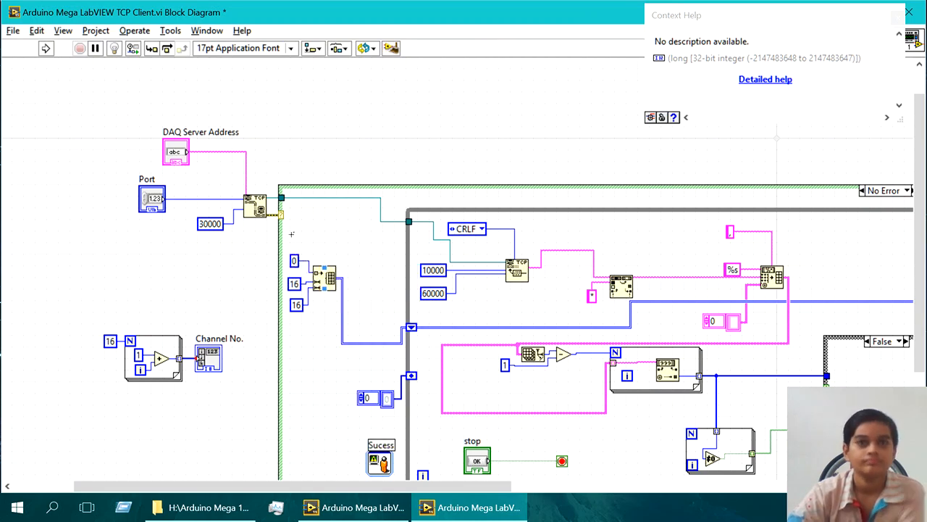
mouse_move(319, 282)
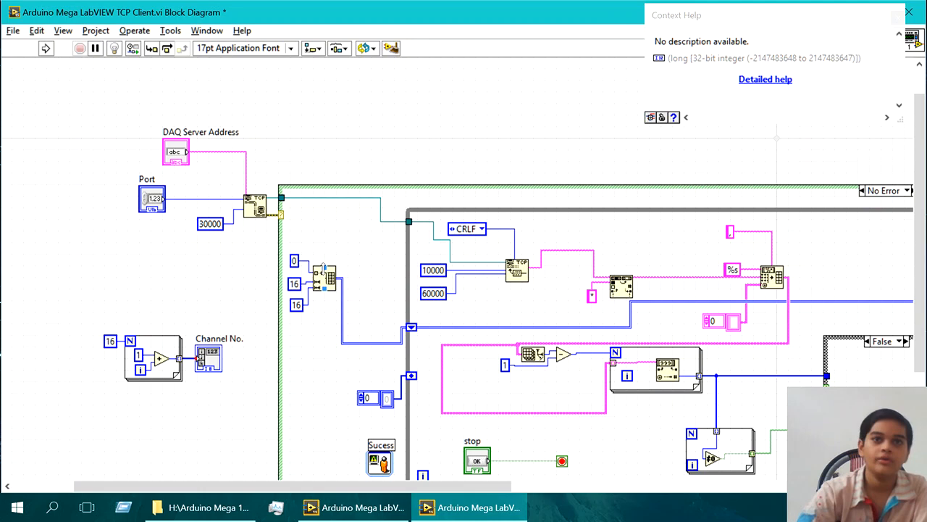
mouse_move(322, 279)
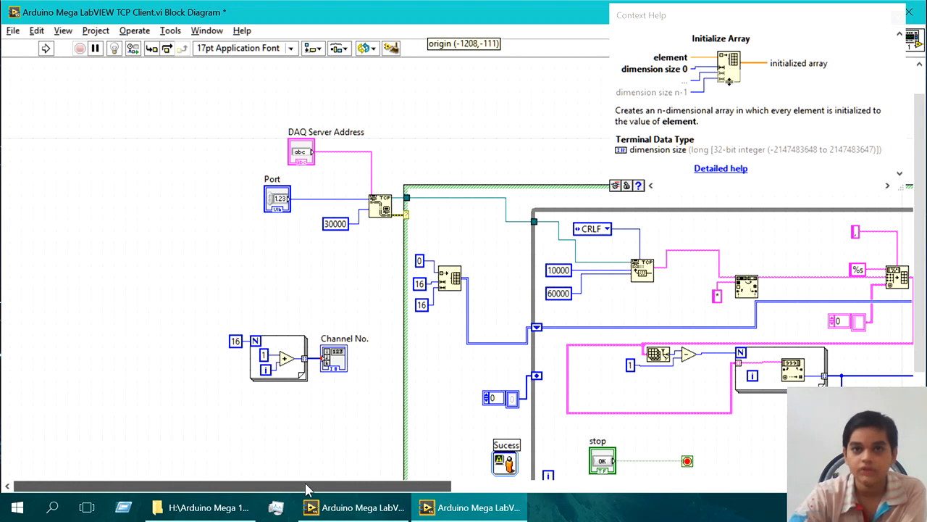
mouse_move(536, 328)
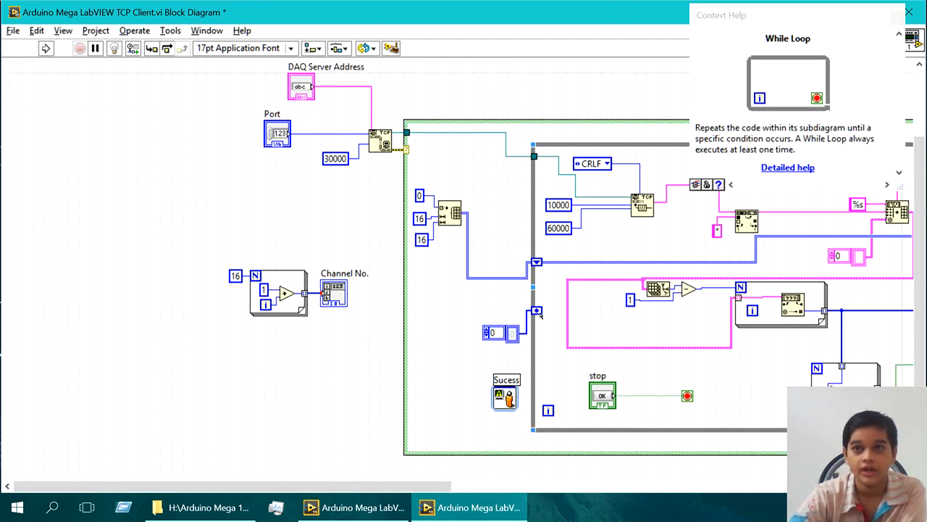
mouse_move(536, 311)
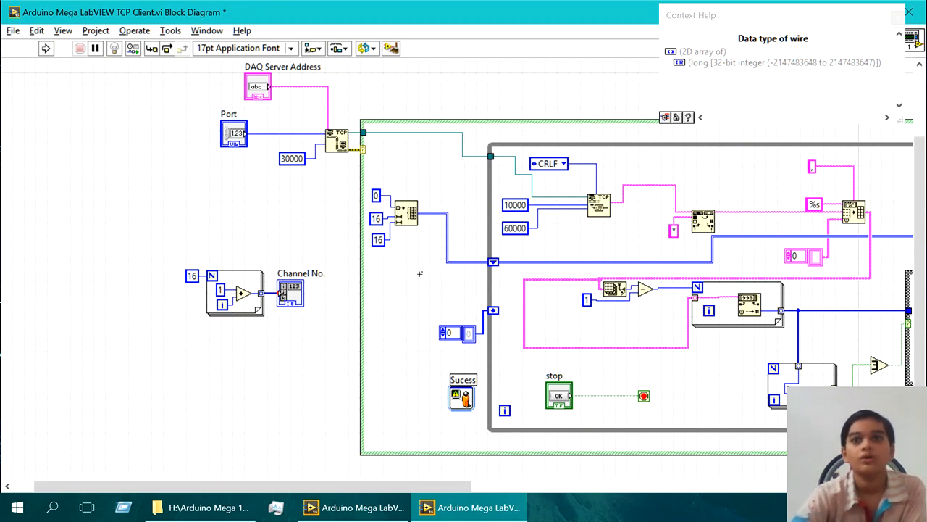
Step: Close and restore the Context Help window over the While Loop
click(909, 14)
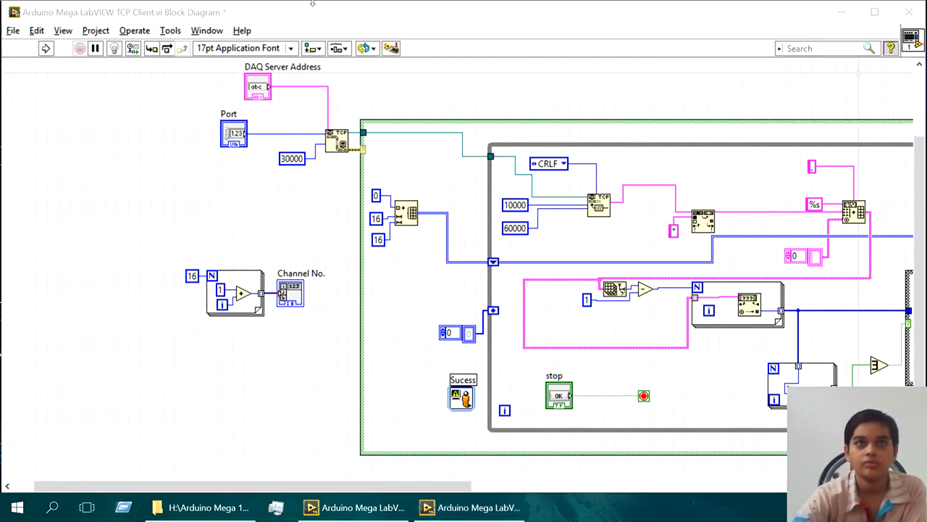
key(ctrl+h)
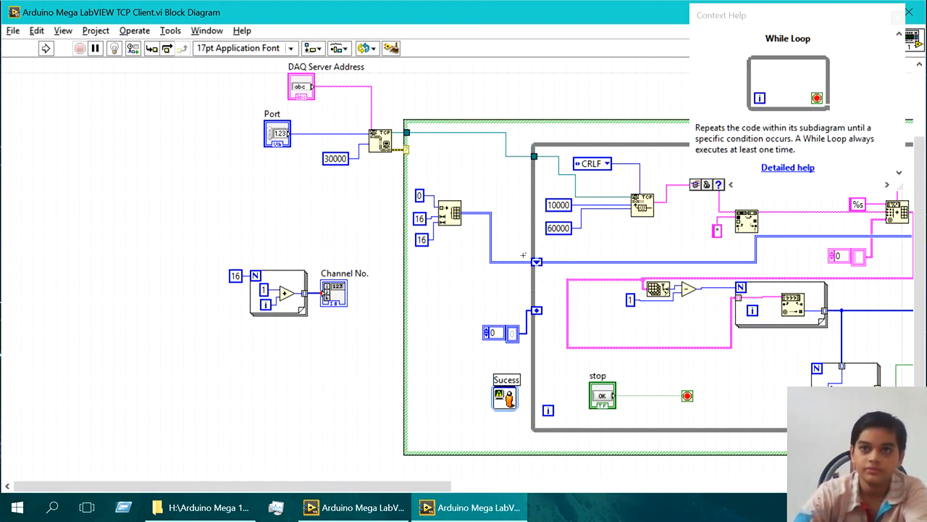
Step: View the No Error loop shift register's options and close them unchanged
right_click(536, 260)
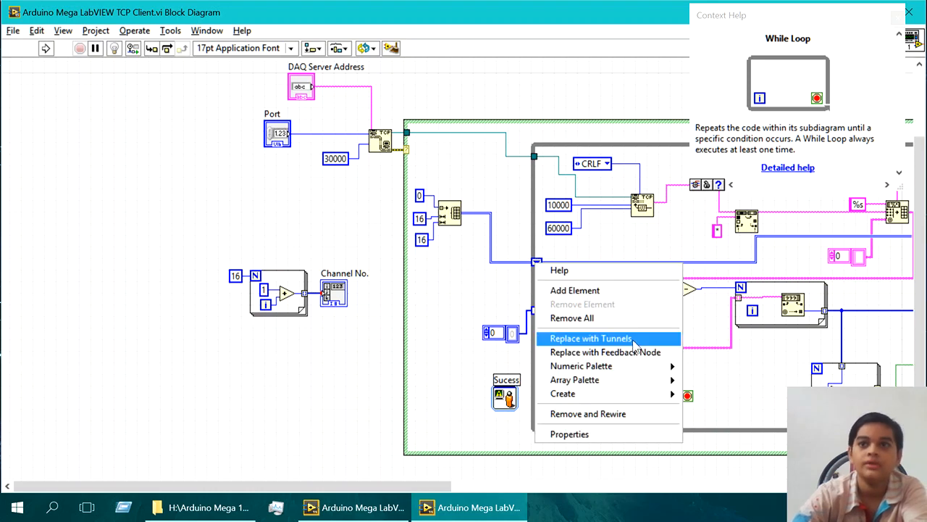
click(591, 338)
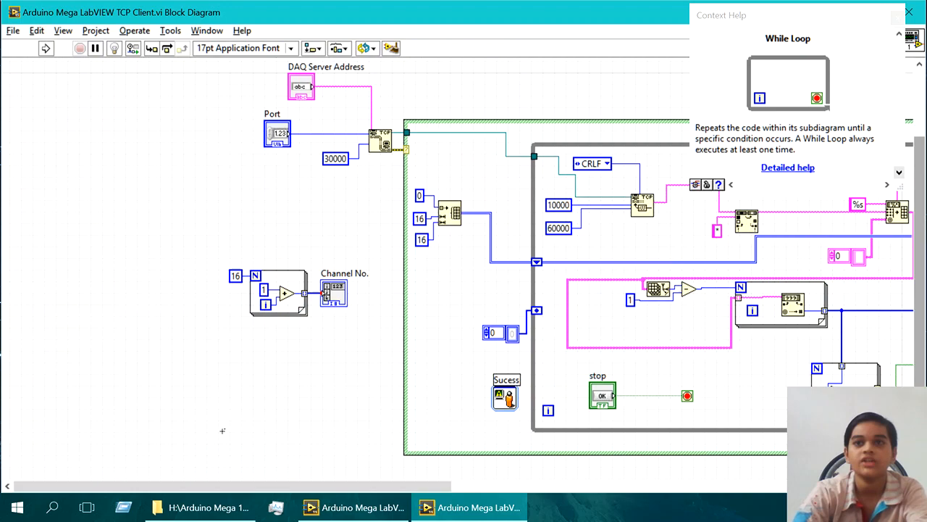
mouse_move(375, 414)
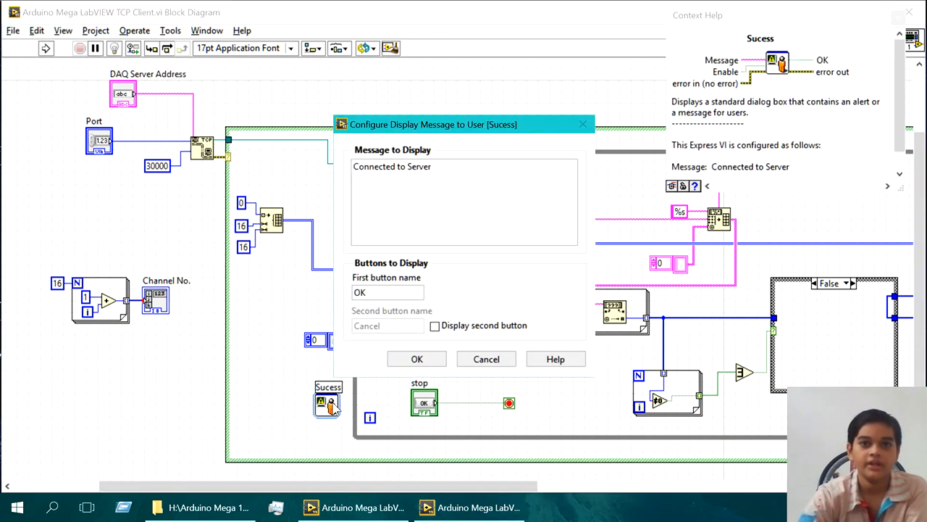
Step: Change the success message to 'Connected to Server :)' and confirm it
click(430, 167)
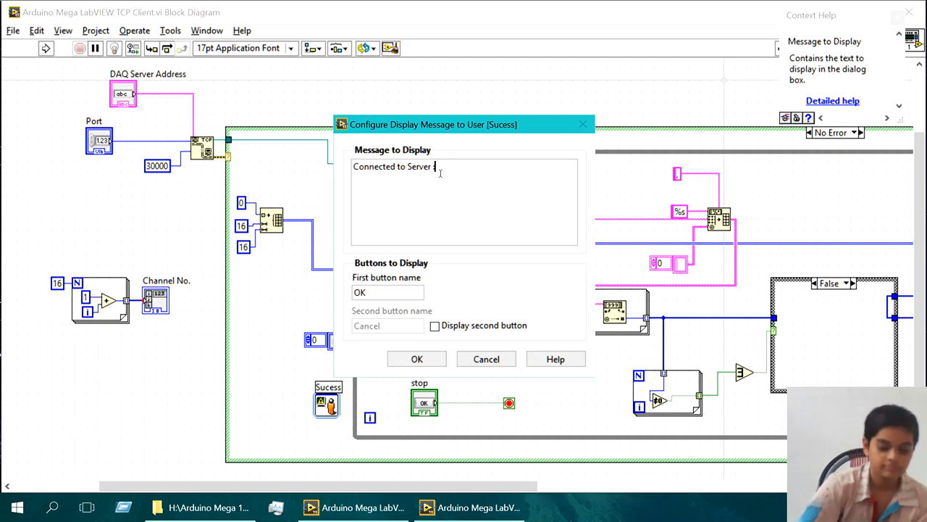
text(:))
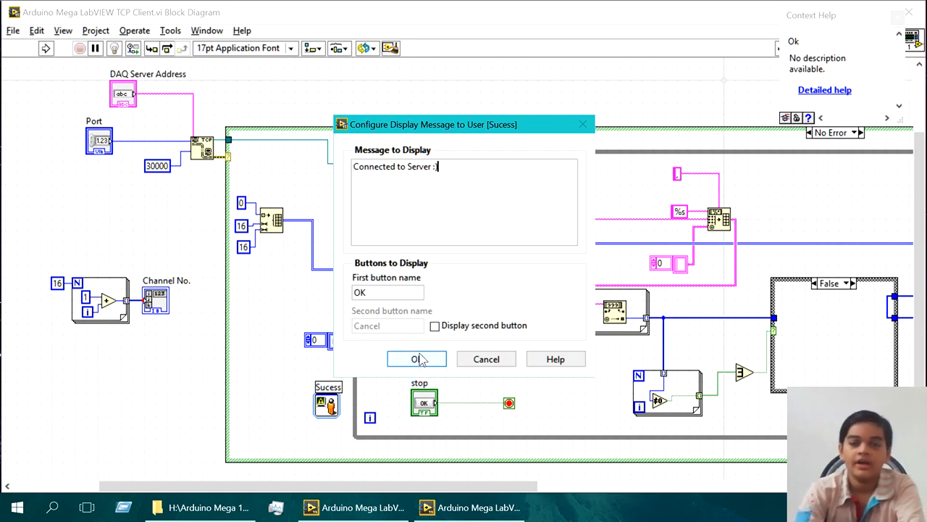
click(417, 359)
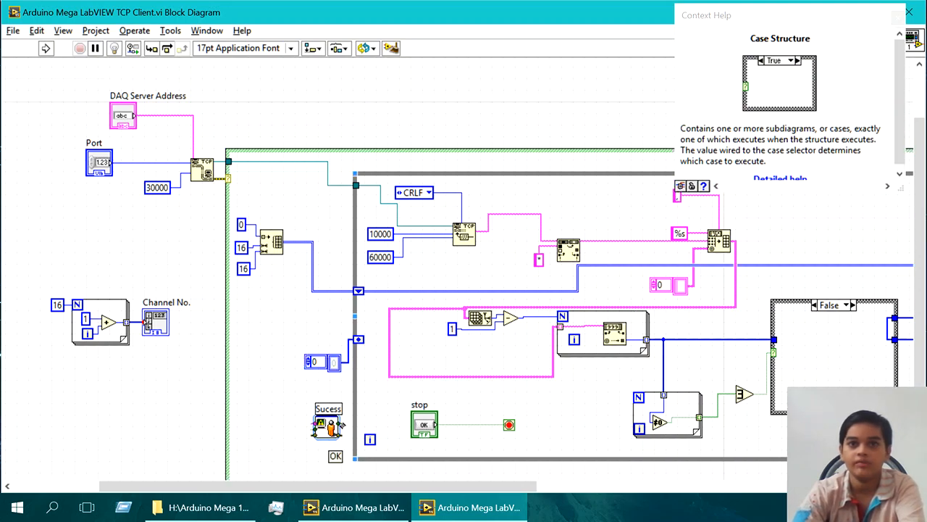
mouse_move(327, 420)
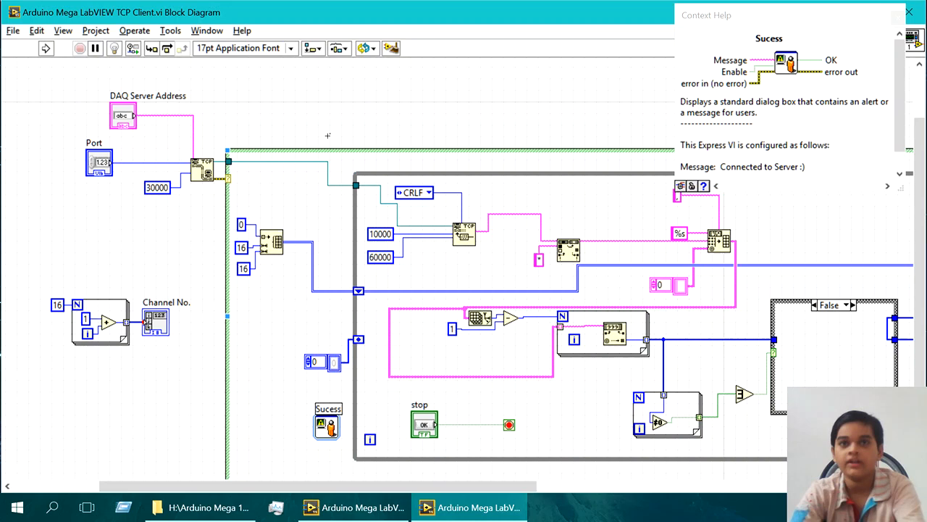
mouse_move(243, 172)
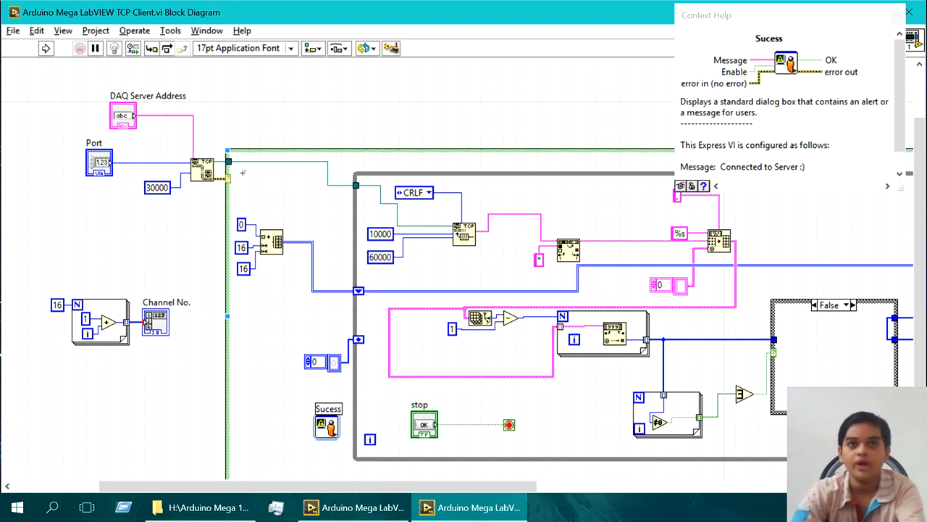
mouse_move(279, 212)
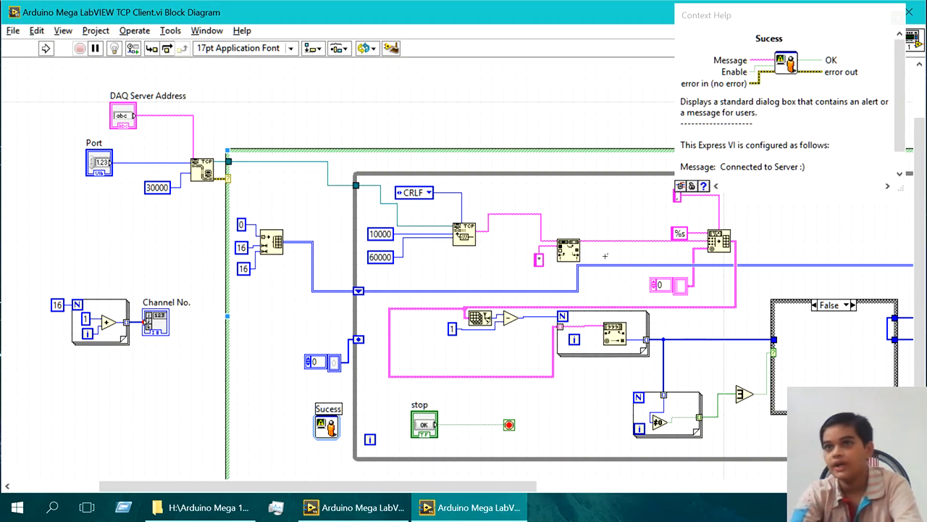
mouse_move(205, 171)
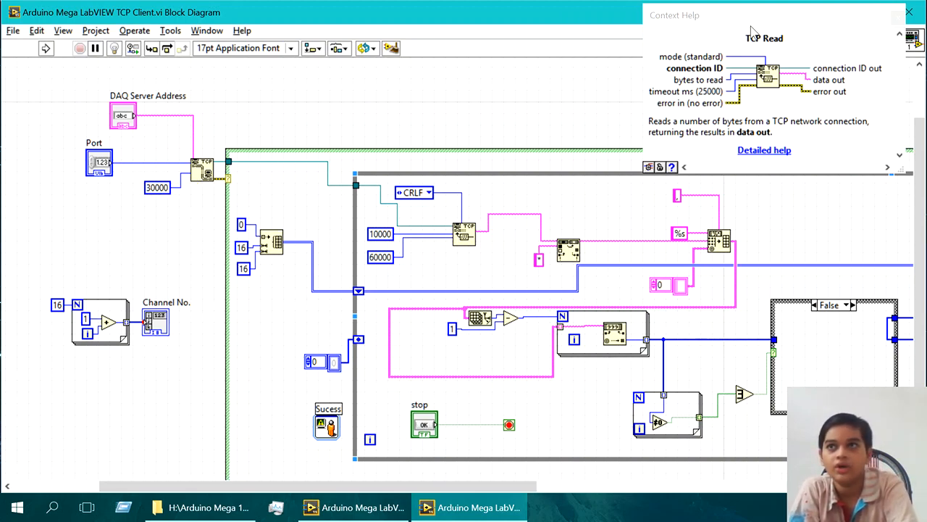
mouse_move(397, 140)
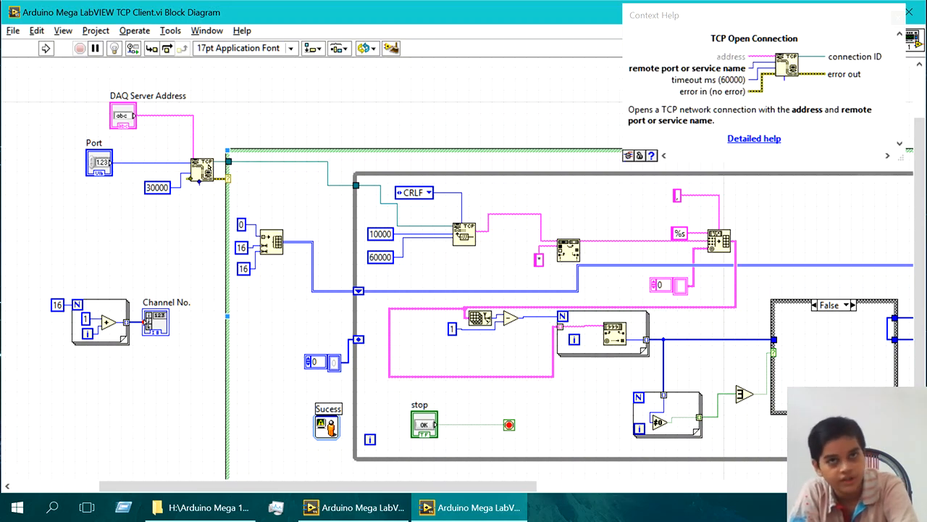
mouse_move(698, 45)
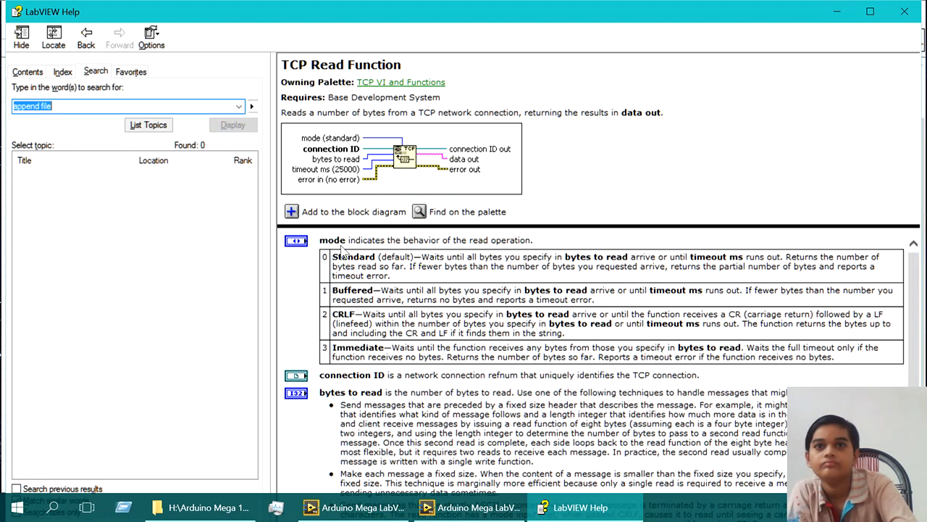
Step: Highlight the CRLF read mode text in TCP Read help, then return to the Arduino_Server folder
drag(333, 256, 391, 275)
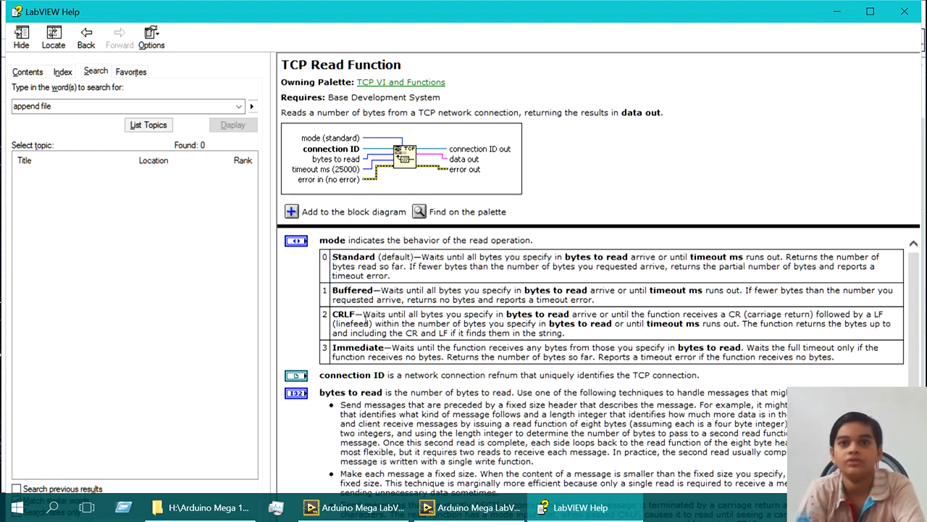
drag(536, 313, 369, 323)
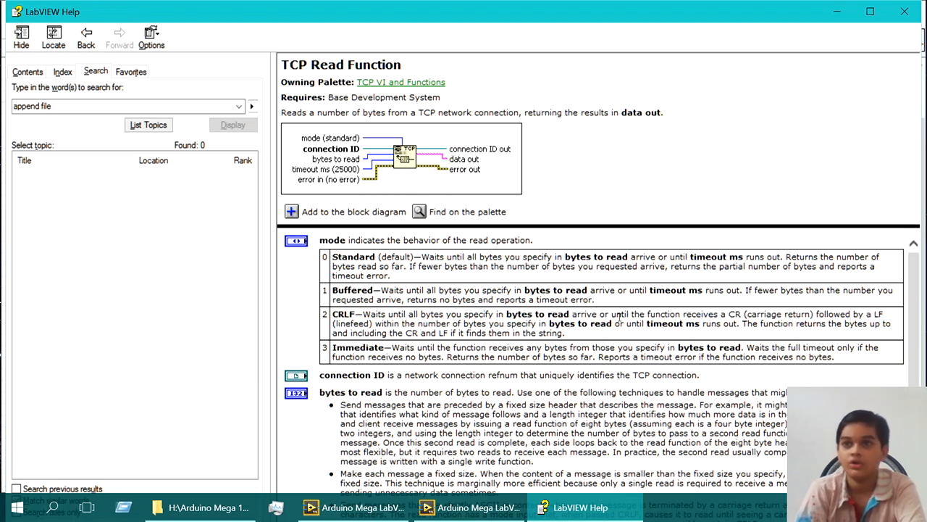
double_click(765, 313)
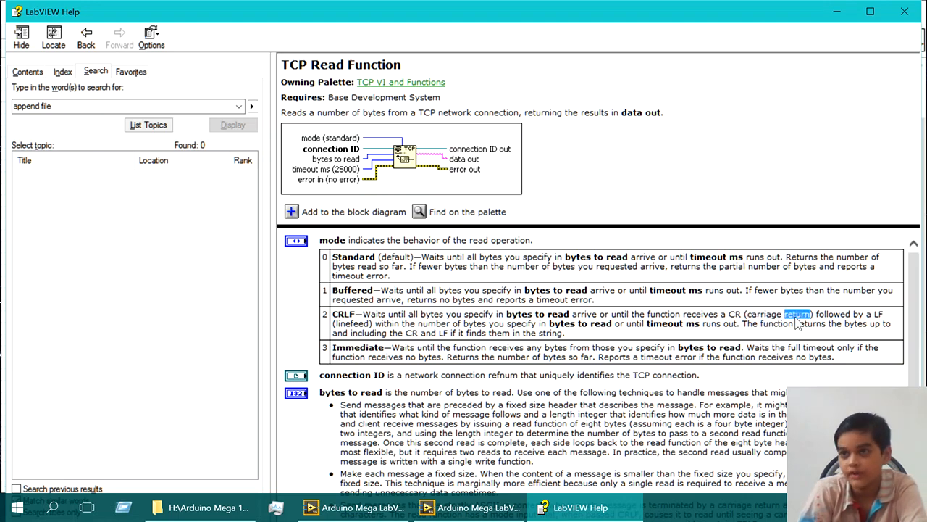
click(206, 508)
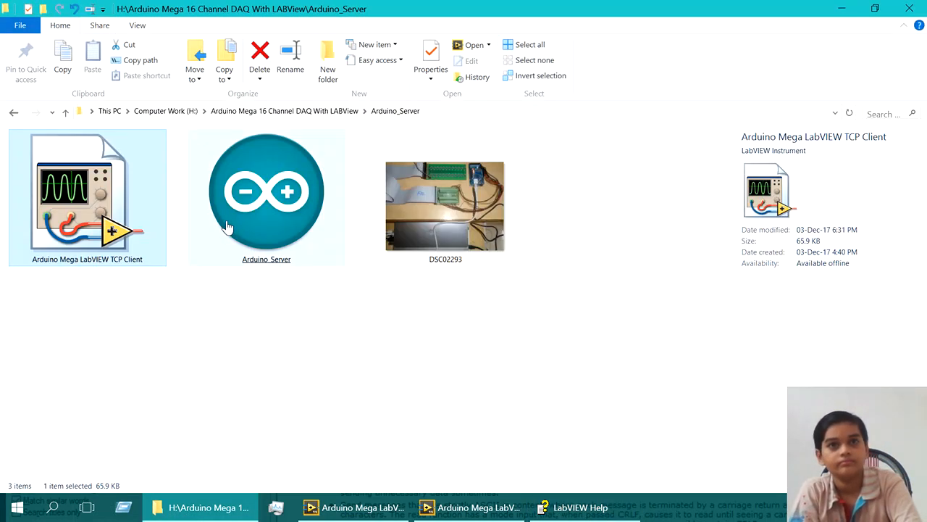
Step: Show the Arduino_Server sketch's analog pin array and line terminator, then return to LabVIEW
double_click(267, 191)
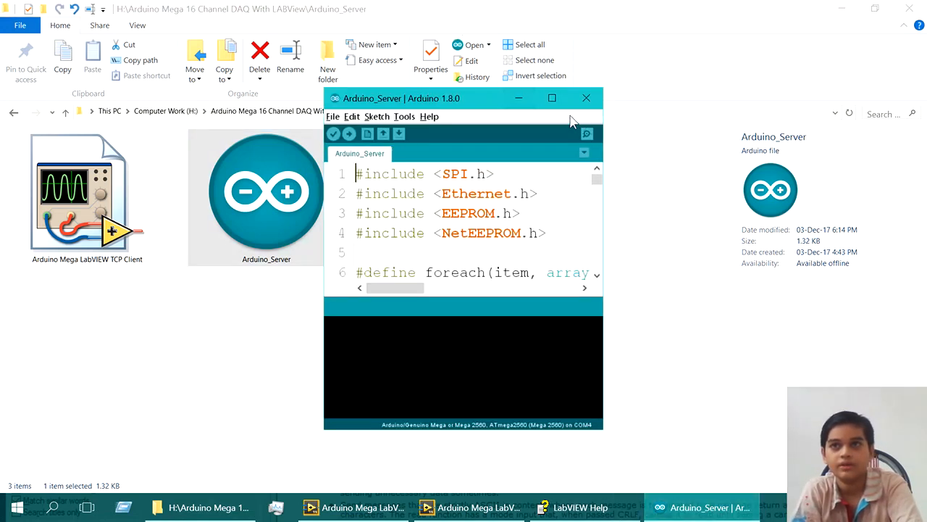
click(552, 99)
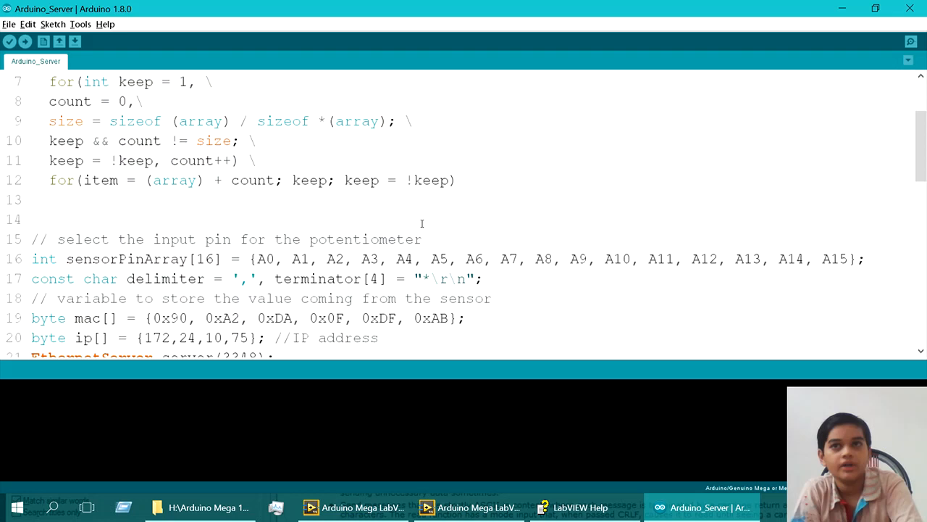
double_click(442, 278)
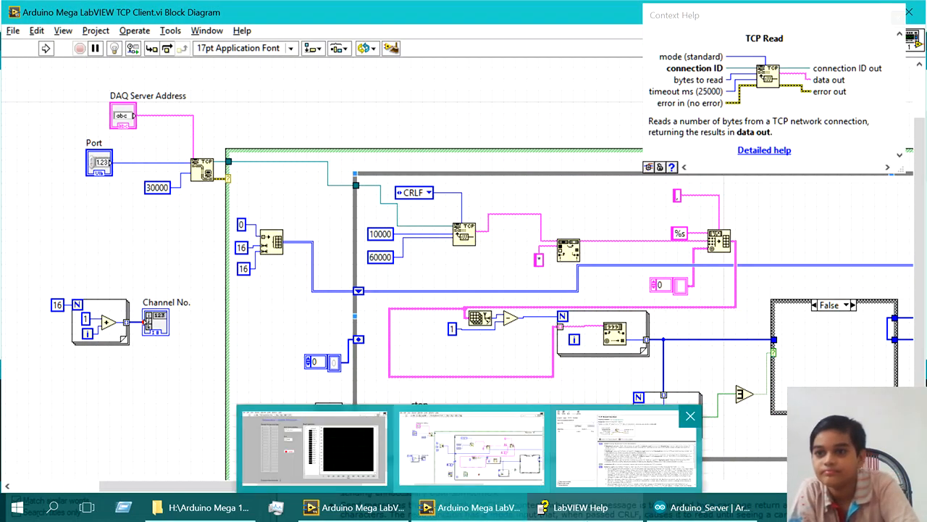
Step: Revisit the TCP Read help page, then close Context Help and return to the block diagram
click(765, 150)
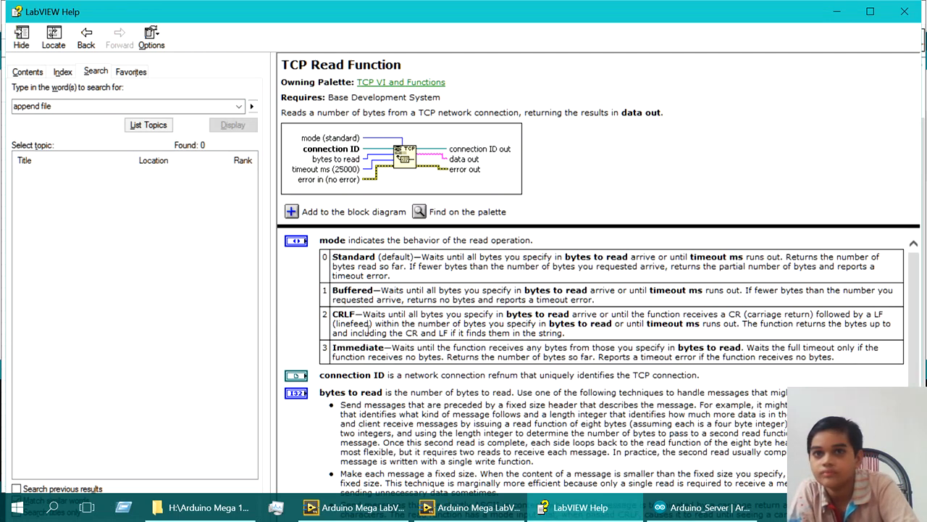
drag(389, 332, 564, 331)
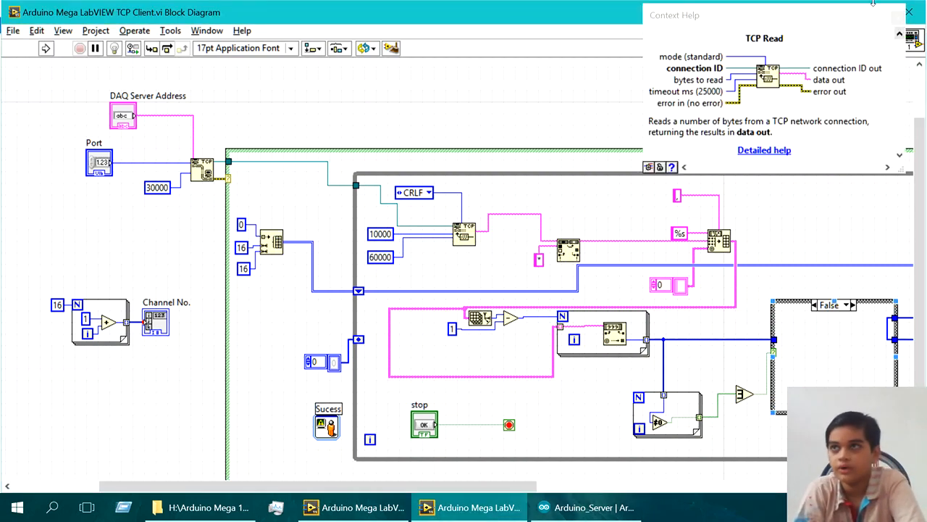
click(910, 12)
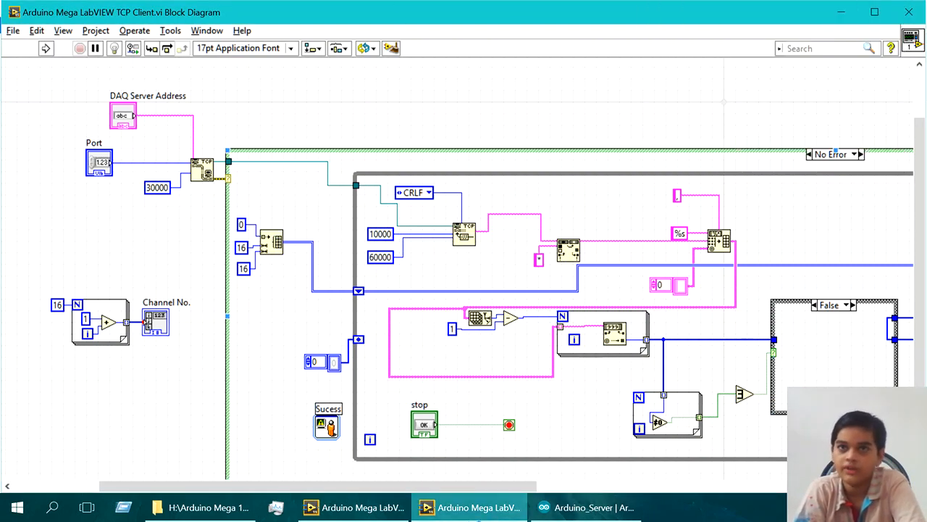
click(586, 507)
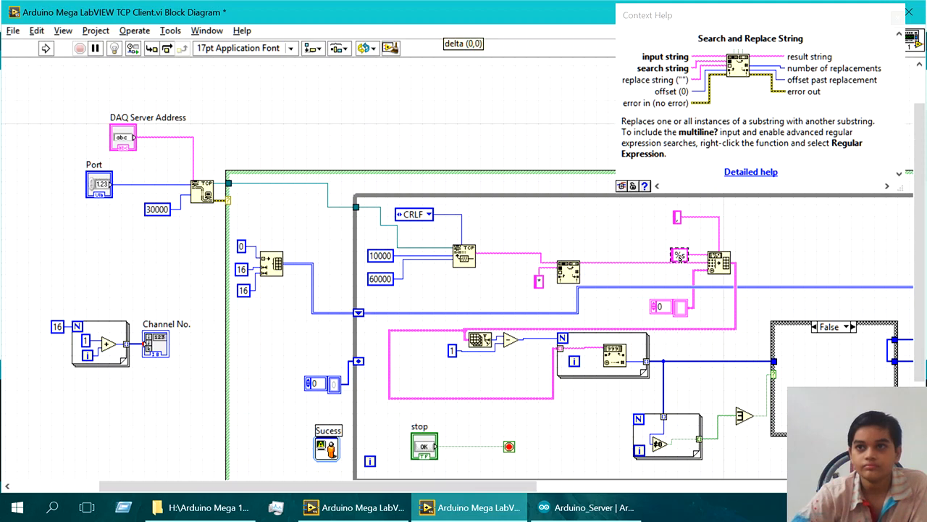
mouse_move(680, 252)
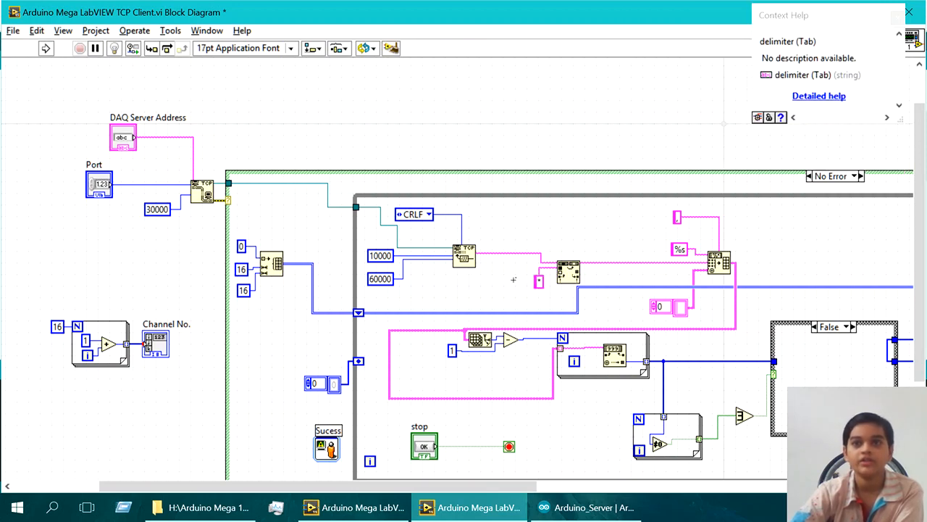
mouse_move(568, 272)
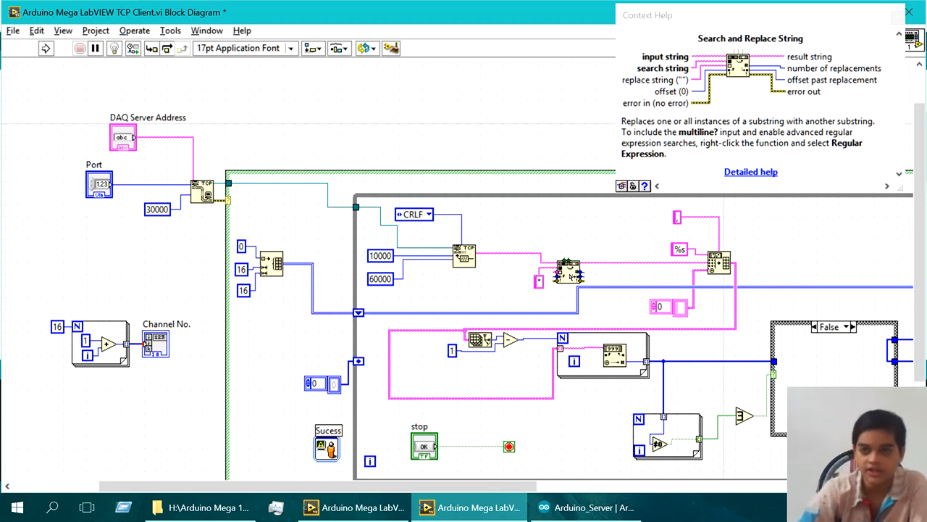
mouse_move(568, 276)
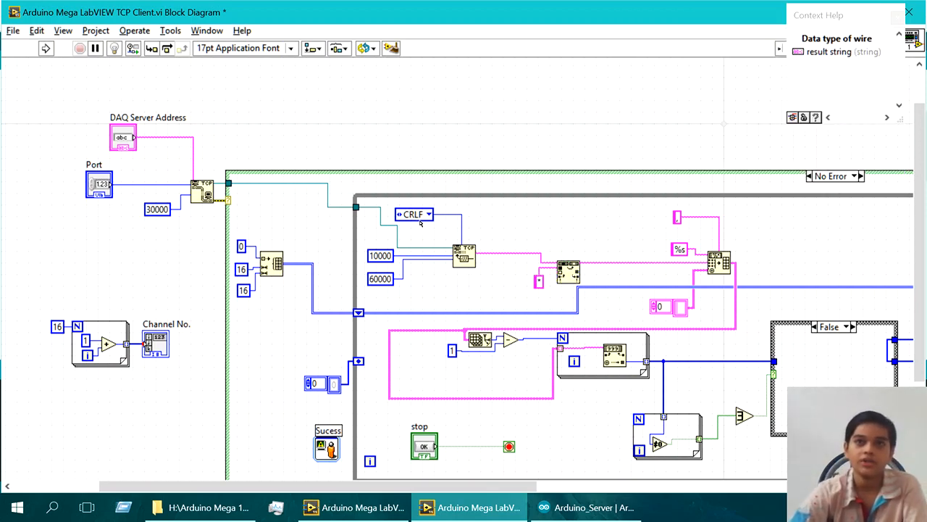
mouse_move(415, 214)
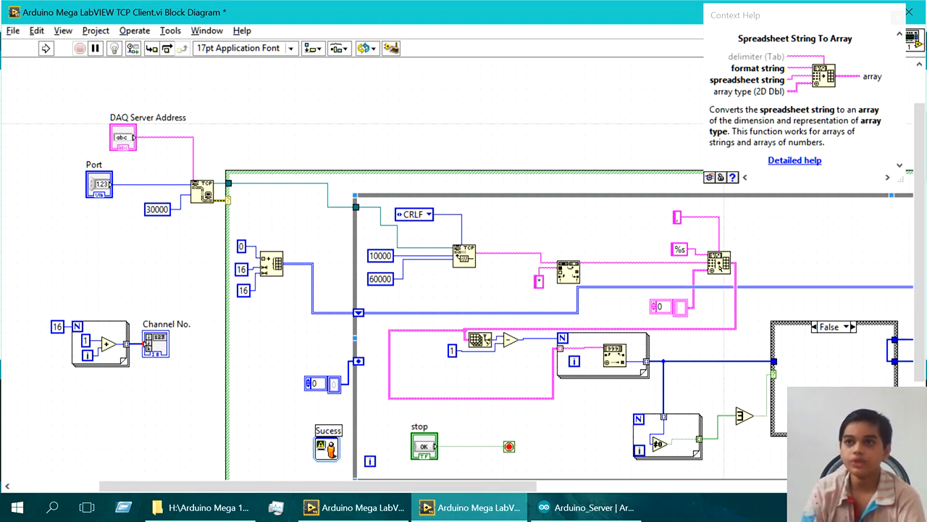
mouse_move(587, 266)
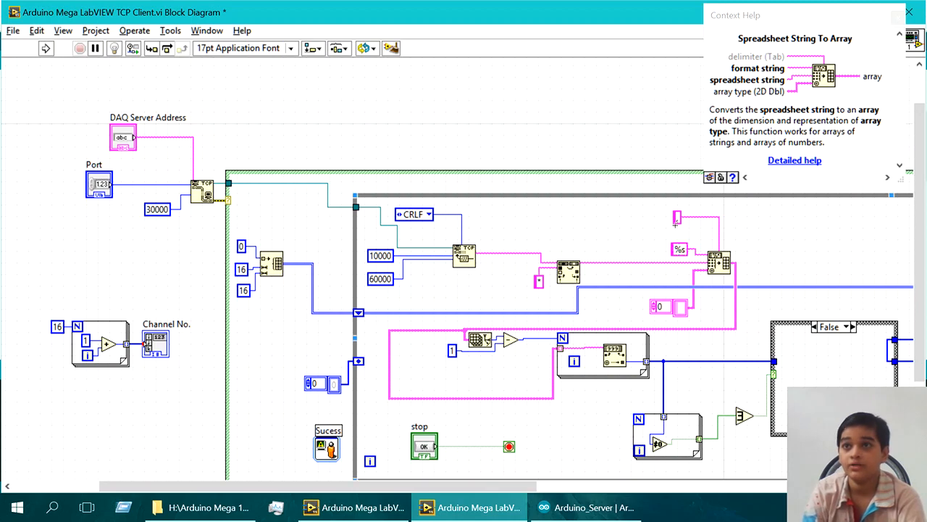
mouse_move(736, 121)
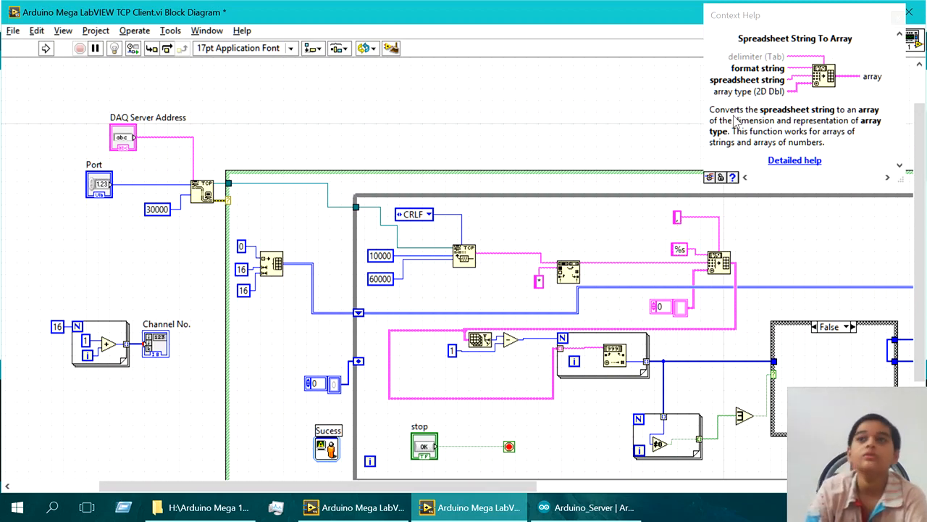
mouse_move(800, 49)
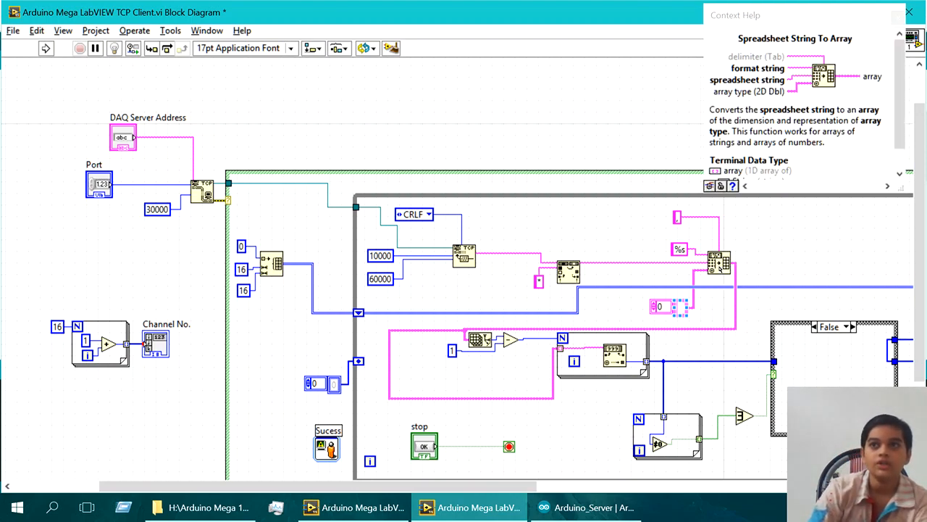
mouse_move(725, 268)
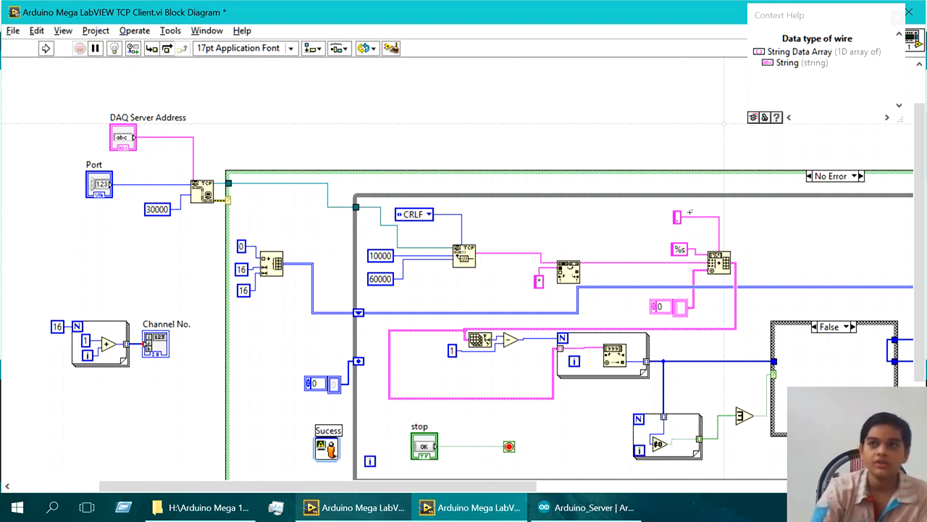
mouse_move(679, 218)
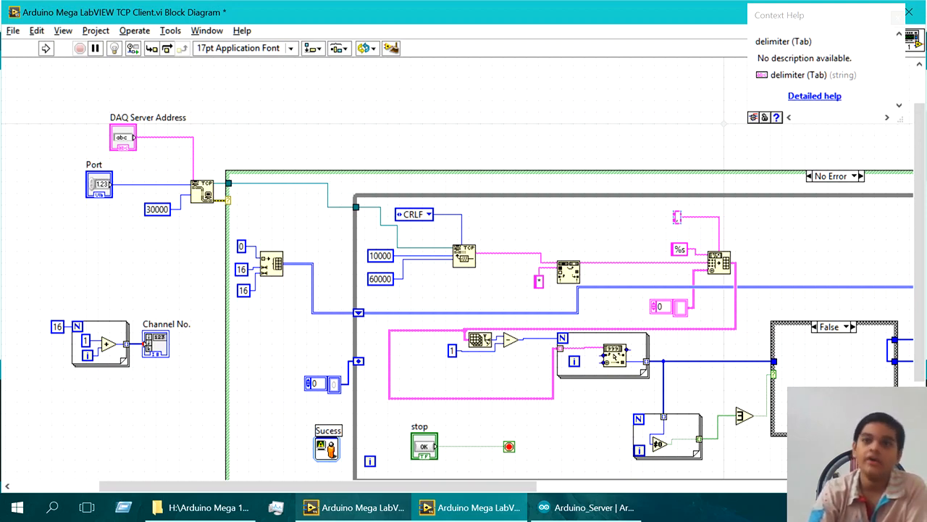
mouse_move(354, 508)
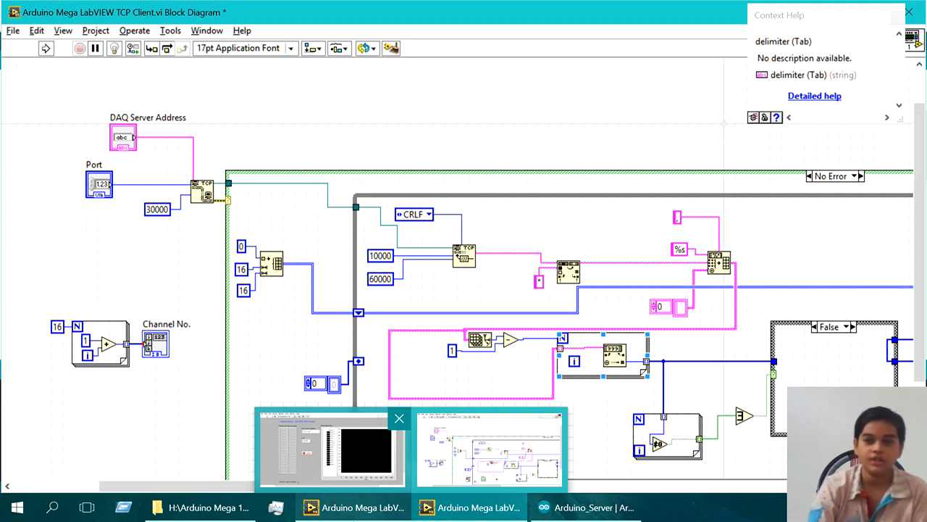
mouse_move(391, 48)
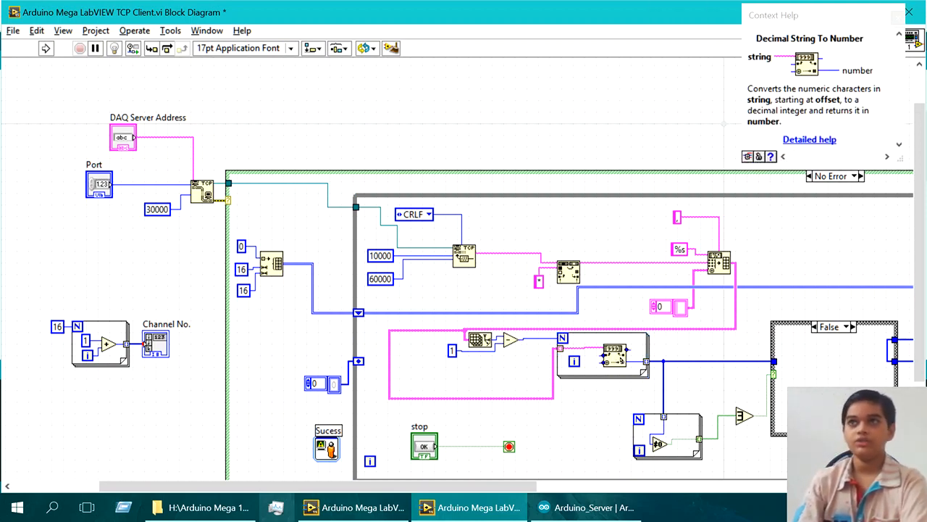
mouse_move(616, 360)
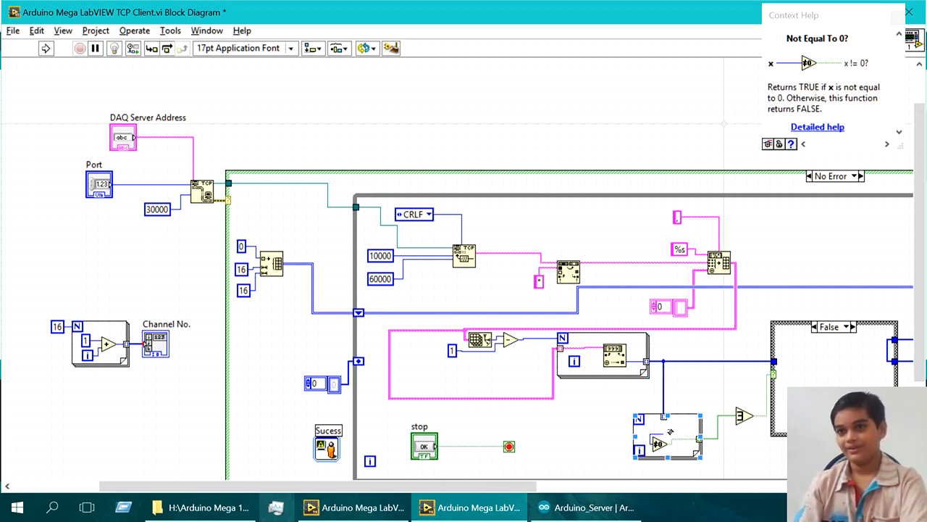
mouse_move(665, 420)
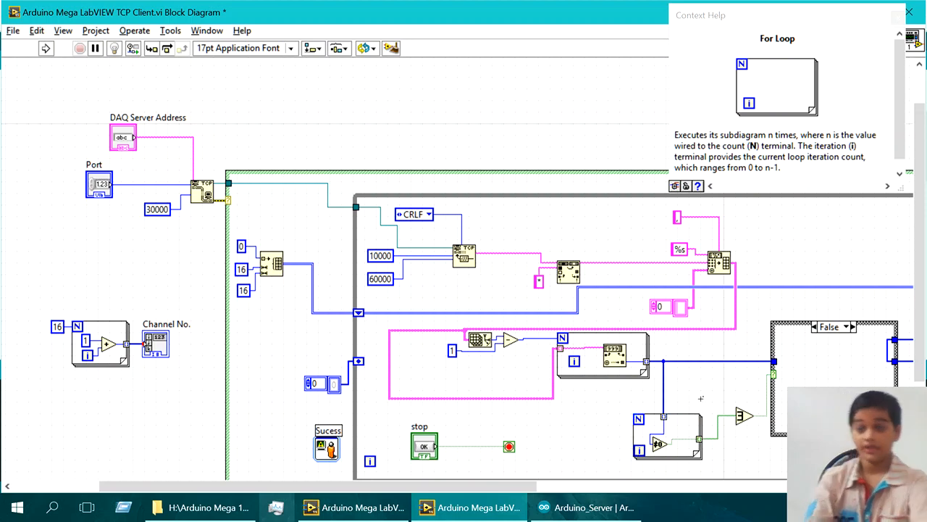
Step: Scroll to the case structure feeding Recieved Data and check a wire's 1D long array type
click(667, 435)
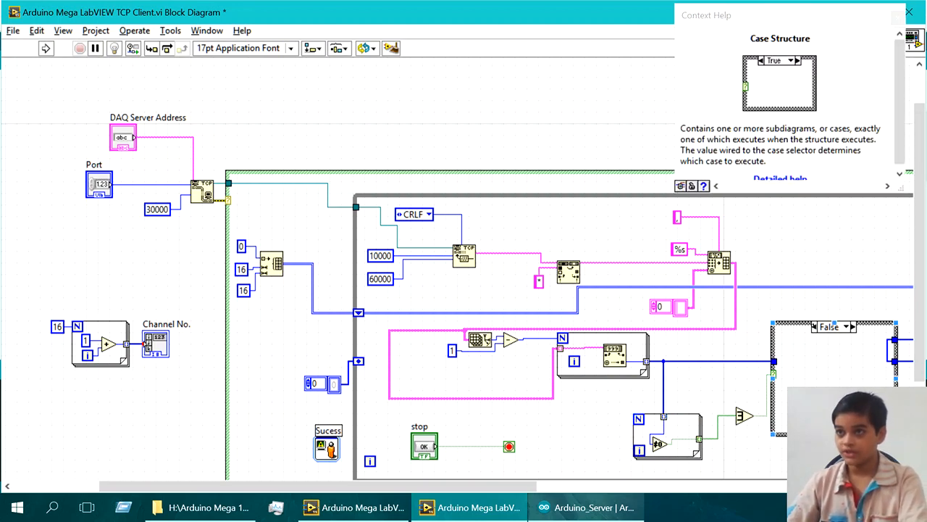
click(849, 328)
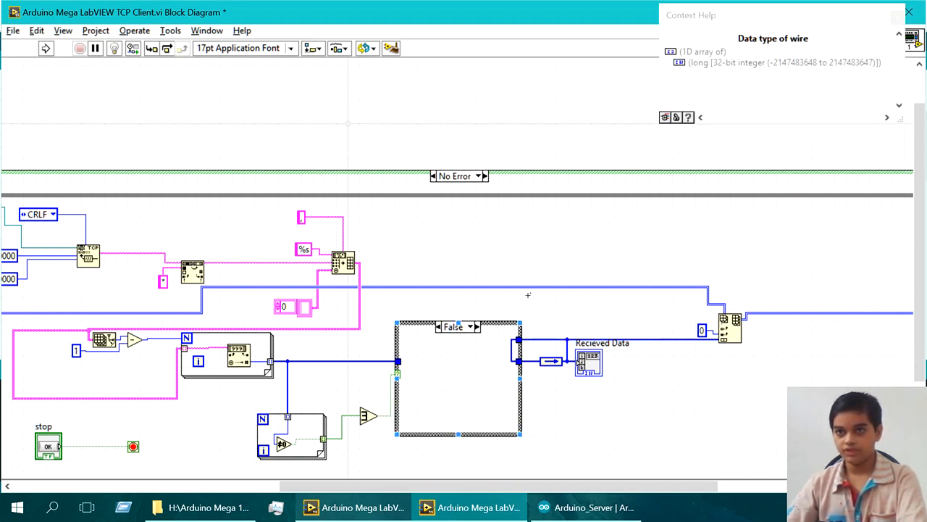
drag(434, 486, 435, 487)
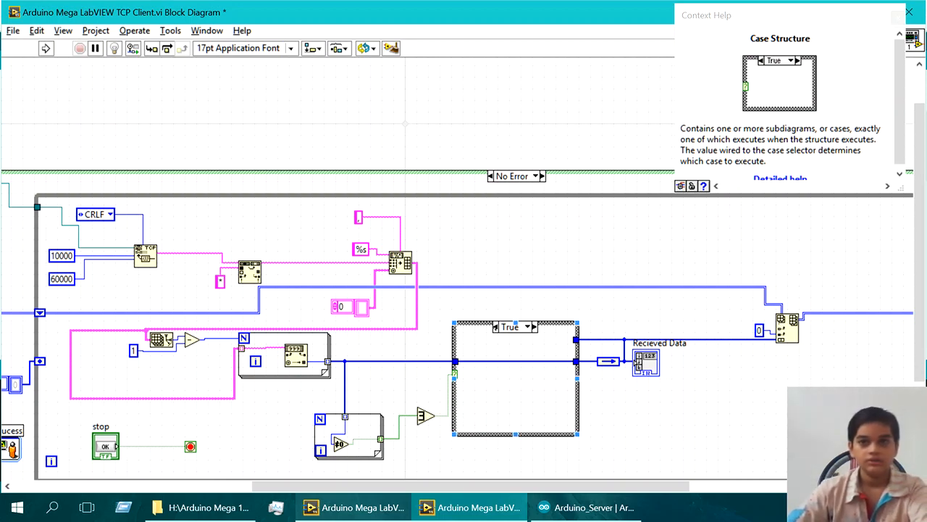
click(528, 328)
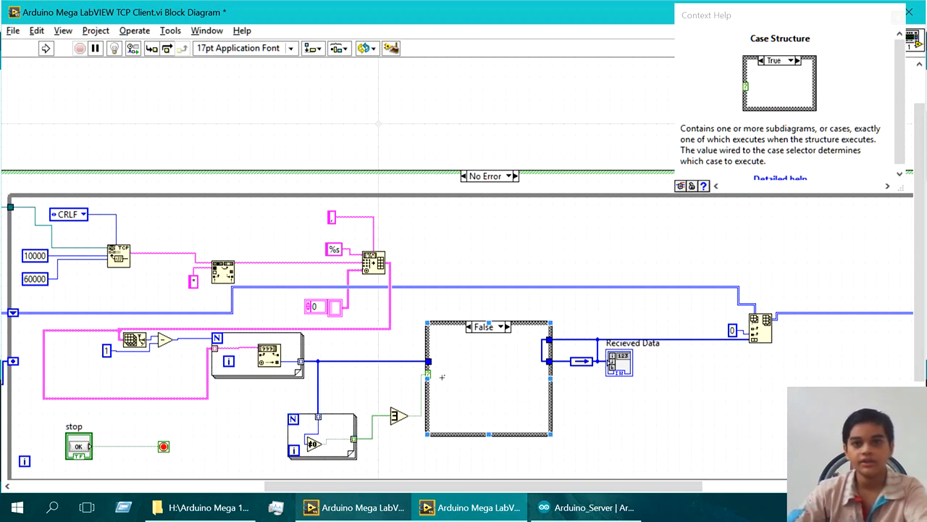
click(501, 328)
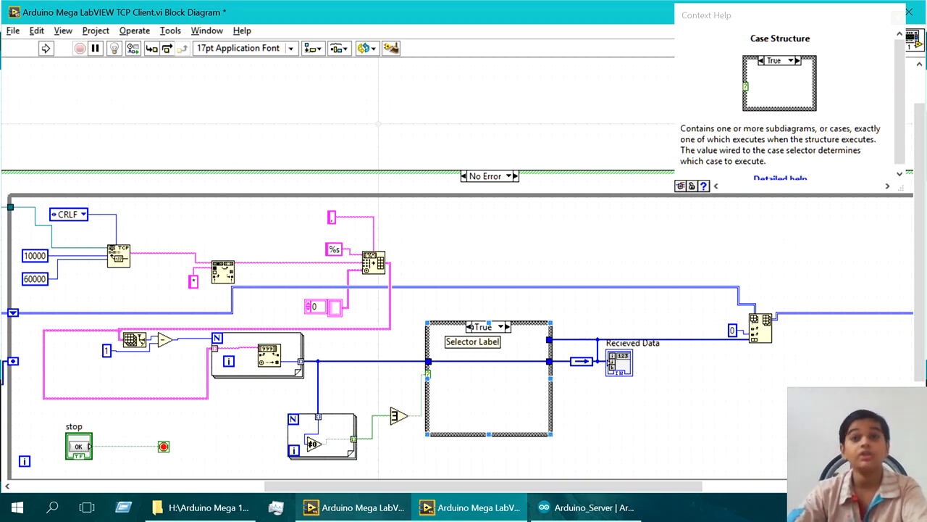
click(502, 328)
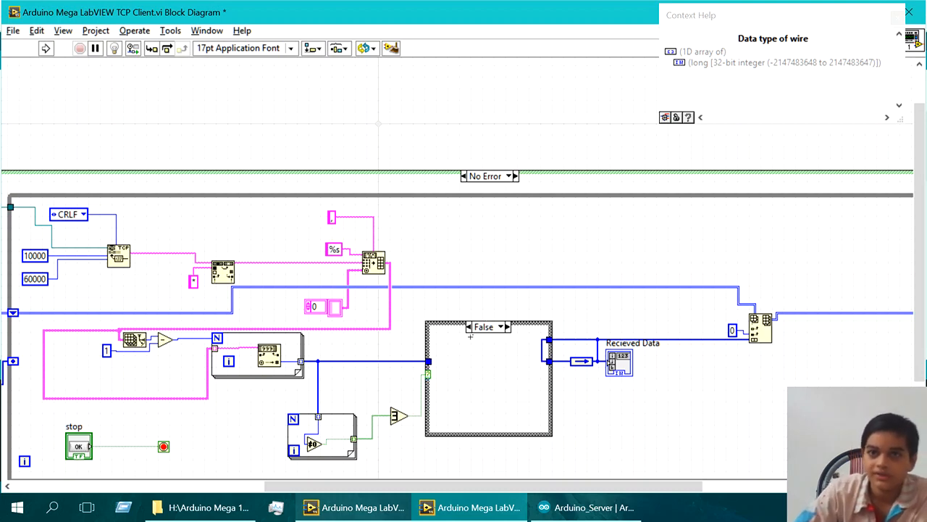
click(502, 327)
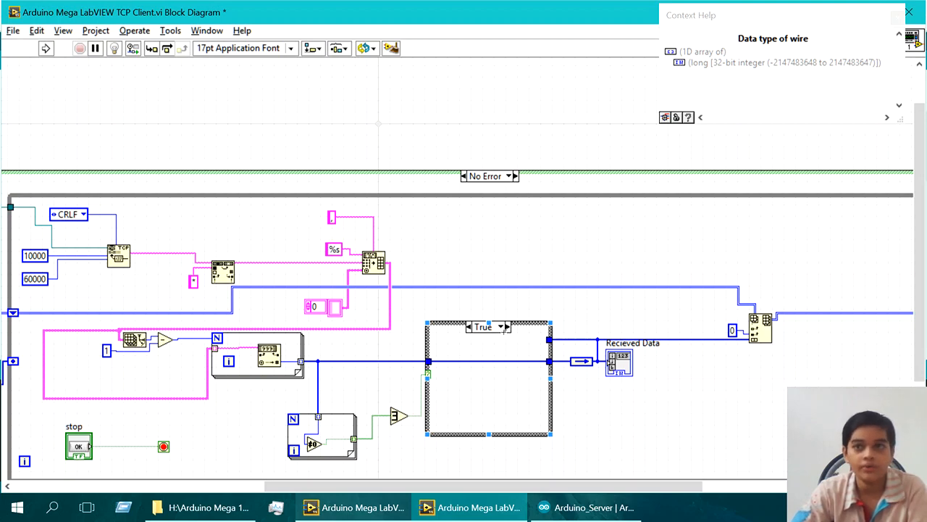
click(501, 328)
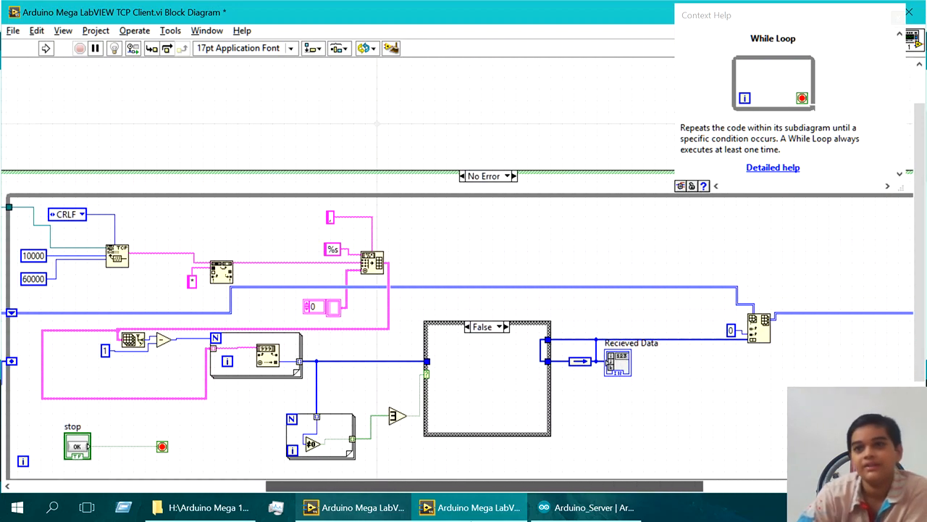
Step: Scroll to Insert Into Array feeding the Mixed Signal Graph and show its context help
scroll(right, 3)
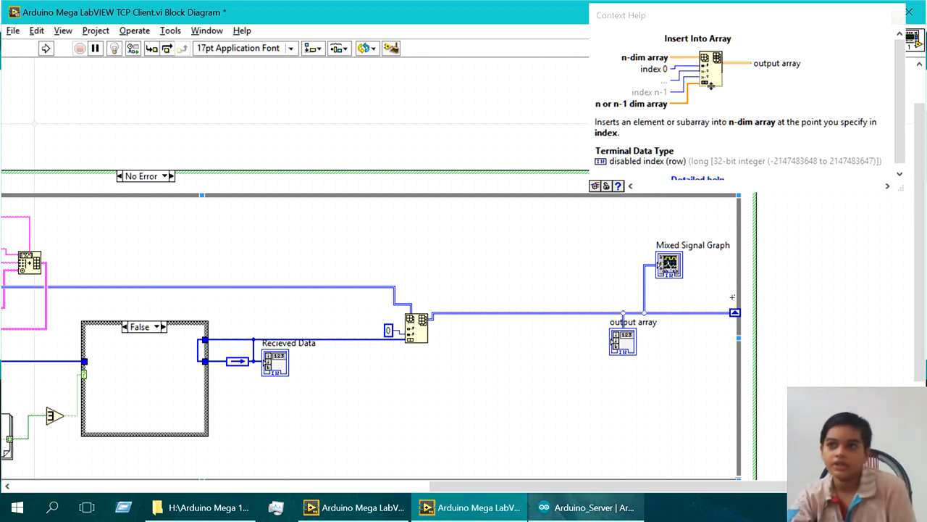
right_click(735, 313)
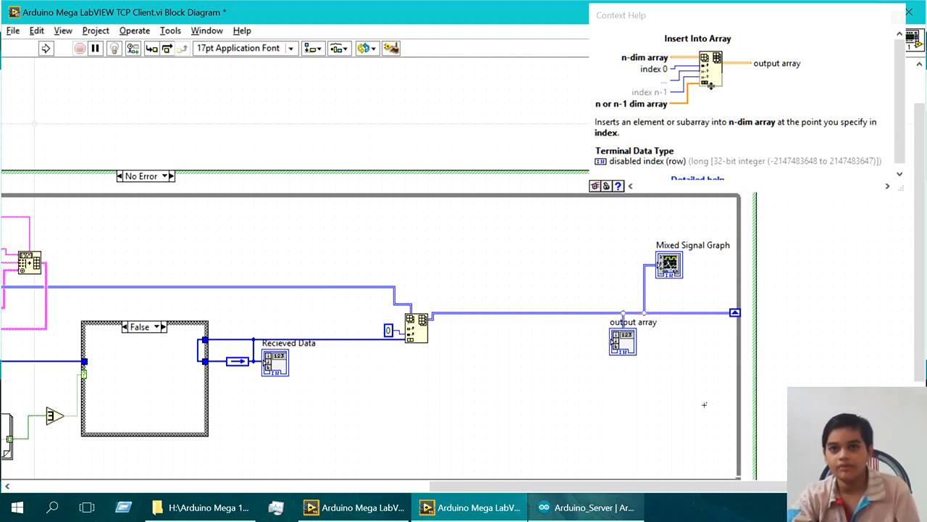
mouse_move(672, 409)
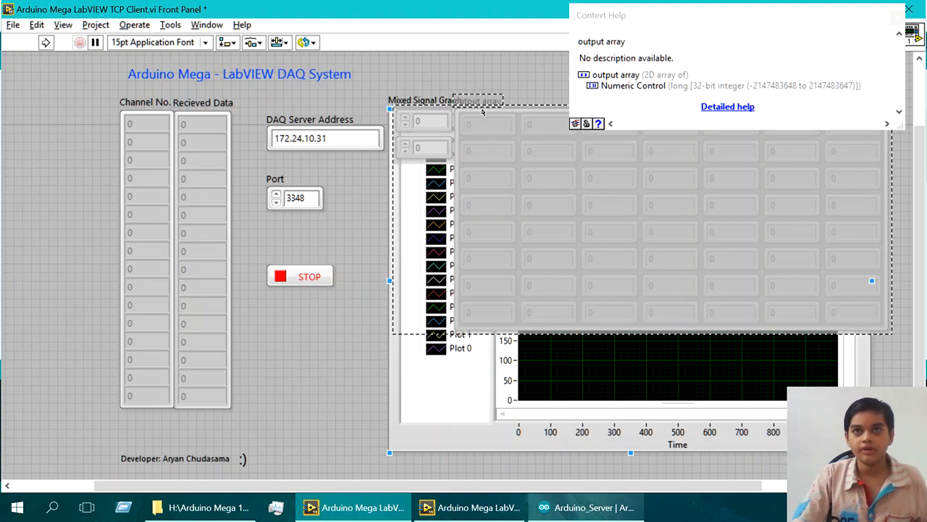
Step: Return to the block diagram to look over the while loop's channel count and stop logic
key(ctrl+e)
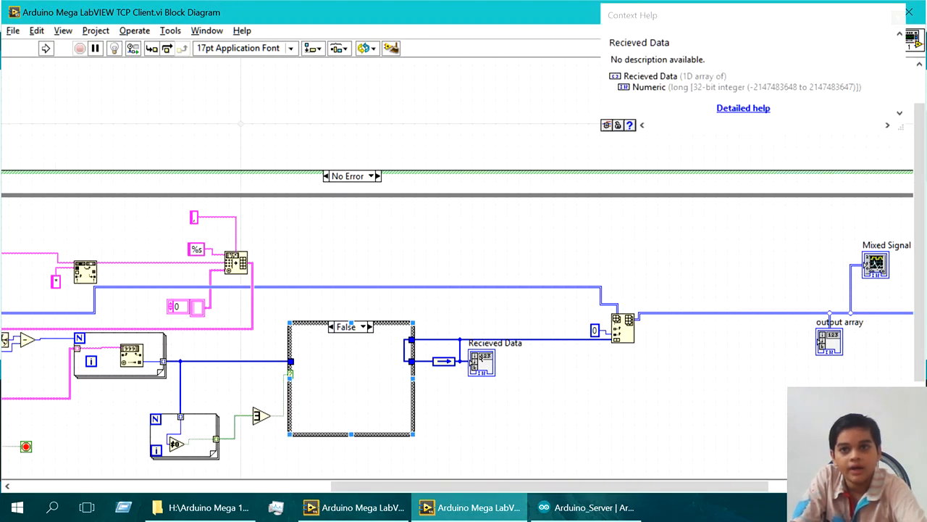
mouse_move(446, 361)
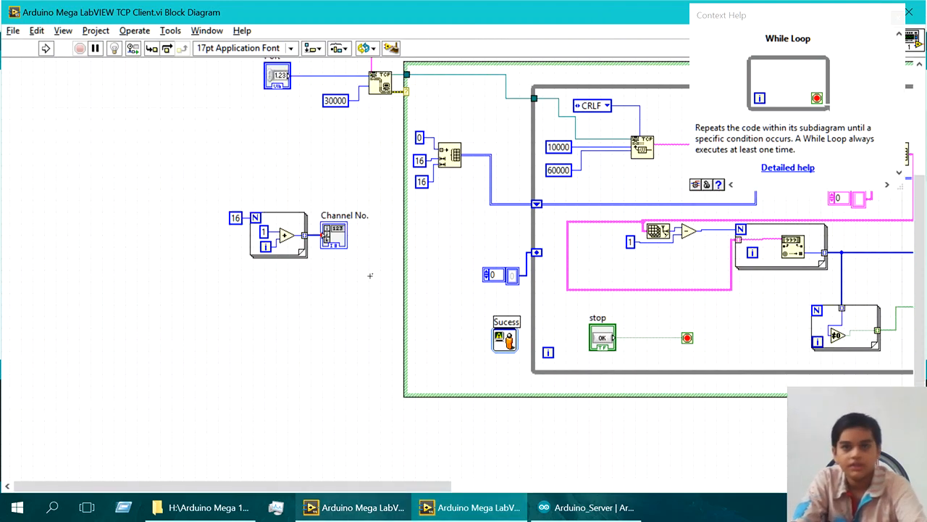
Step: Review the Mixed Signal Graph's Clipboard, Excel, DIAdem and image export options, then start editing the server address
key(ctrl+e)
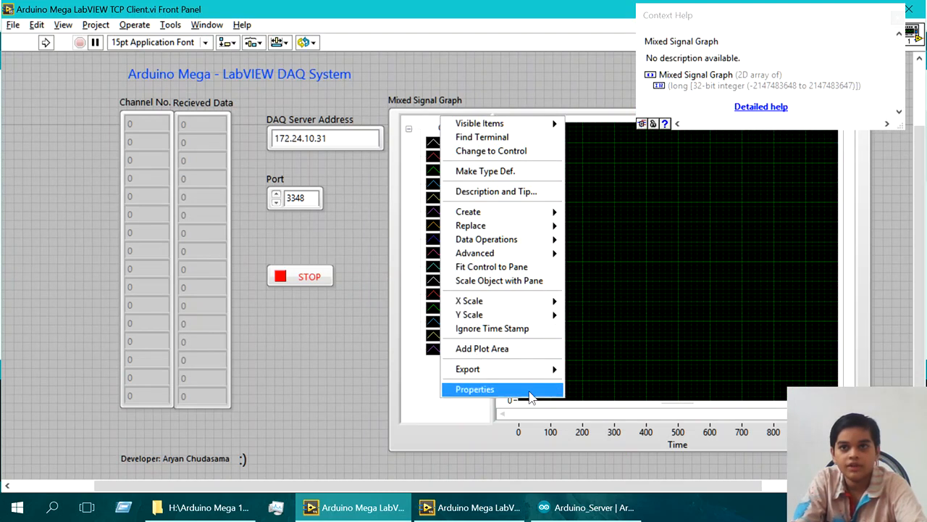
mouse_move(466, 369)
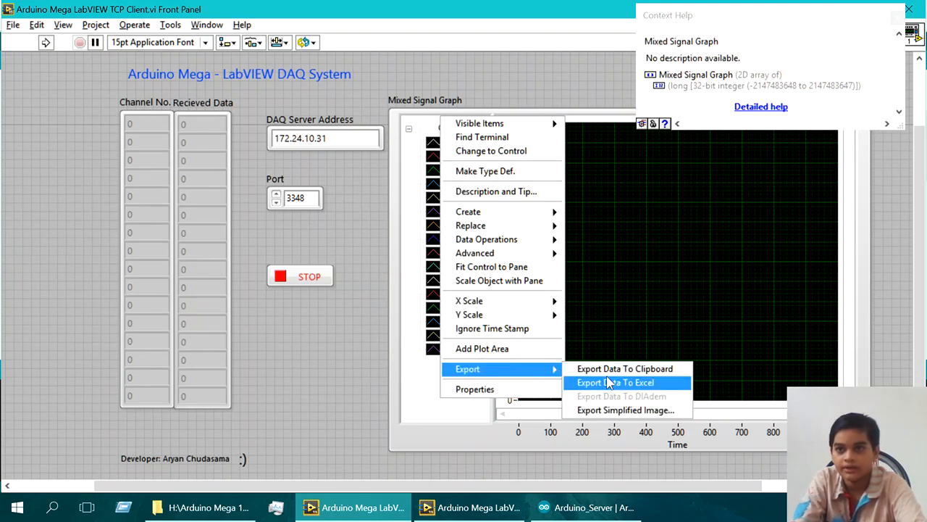
mouse_move(624, 409)
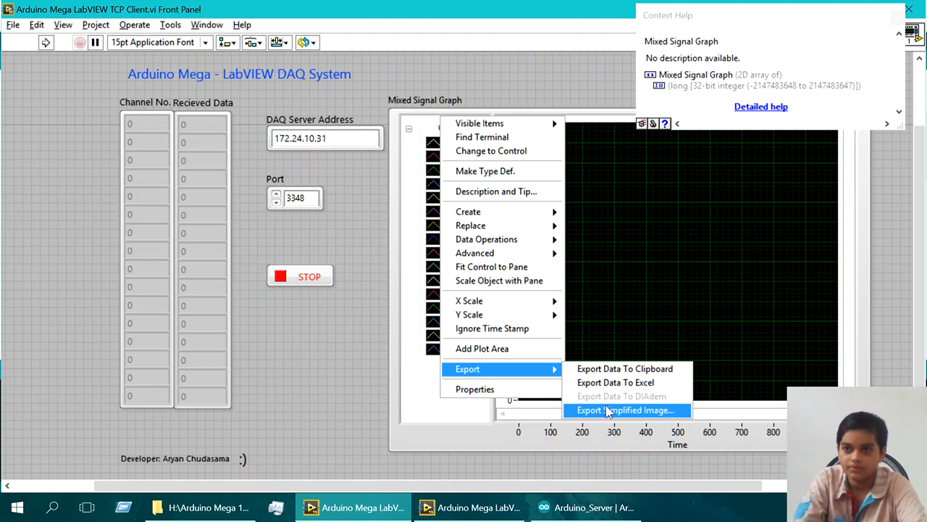
mouse_move(486, 6)
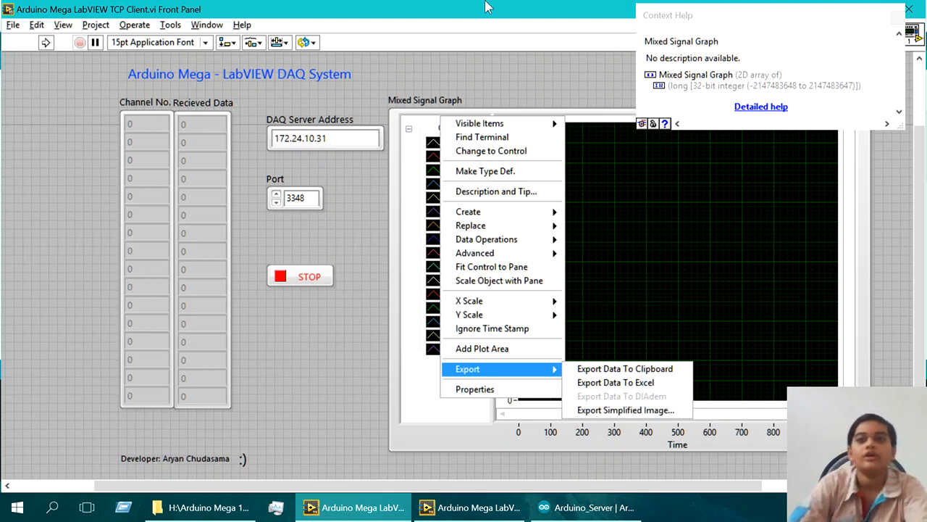
mouse_move(493, 266)
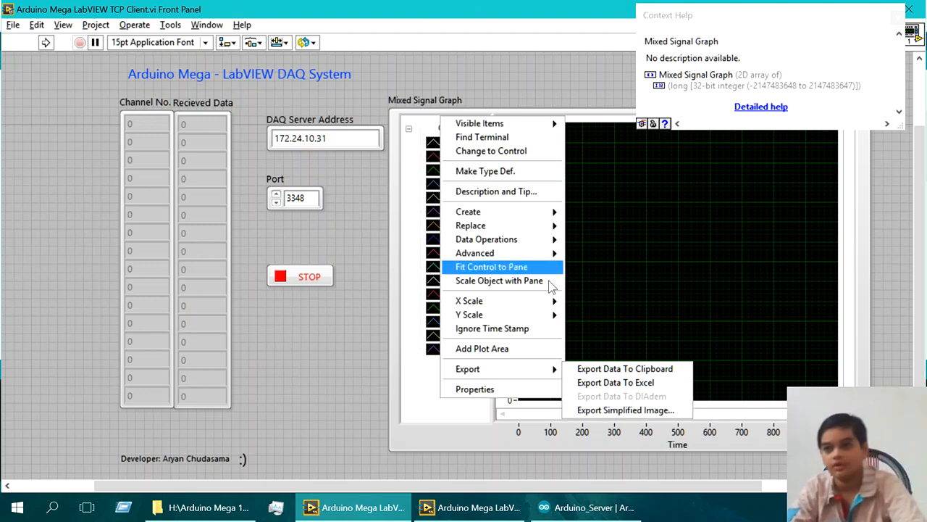
mouse_move(466, 369)
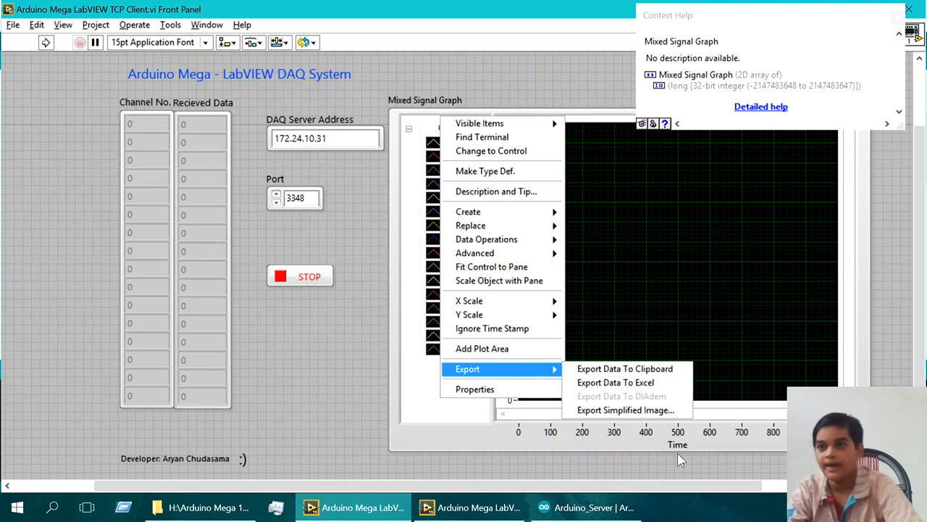
mouse_move(624, 409)
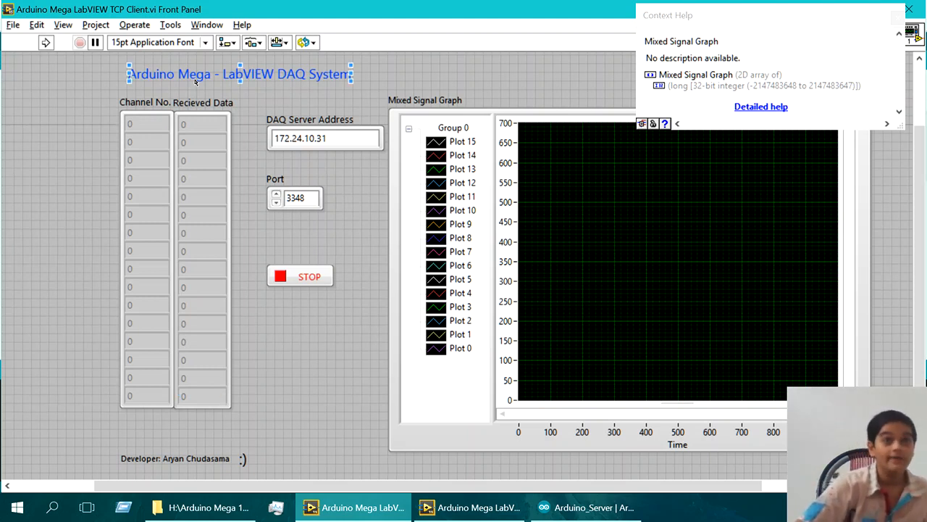
click(202, 125)
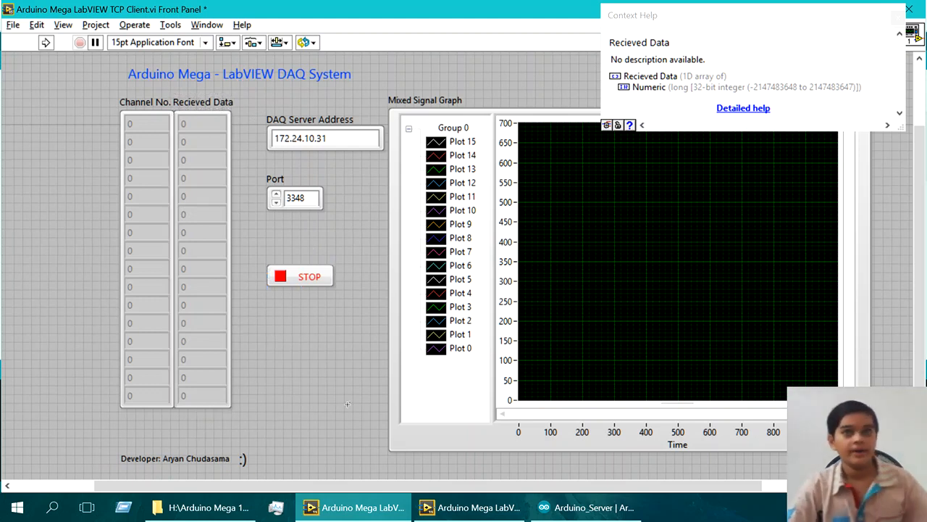
click(325, 138)
text(75)
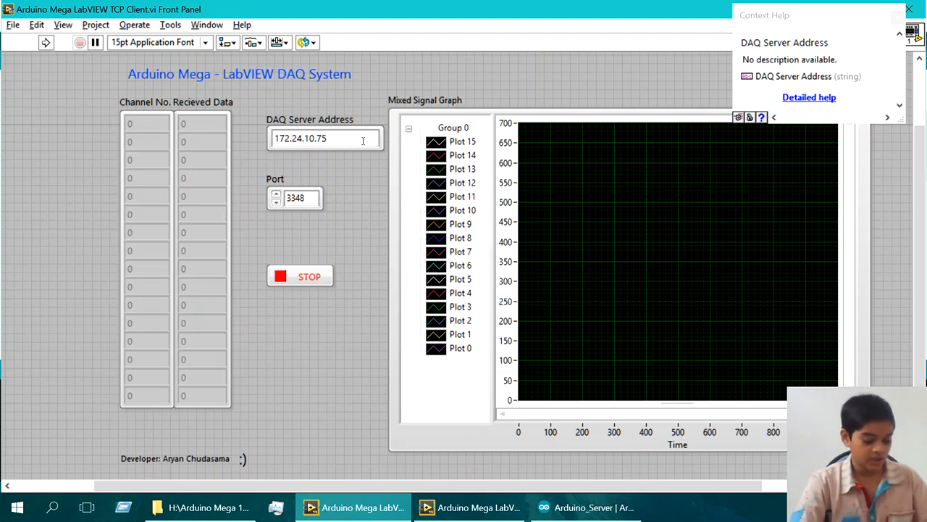
Step: Commit 172.24.10.75 as the DAQ Server Address
click(325, 138)
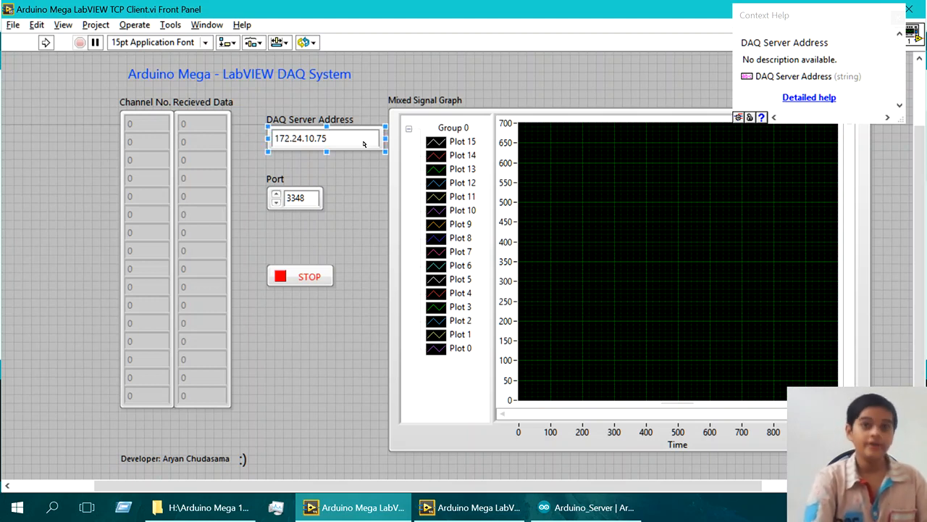